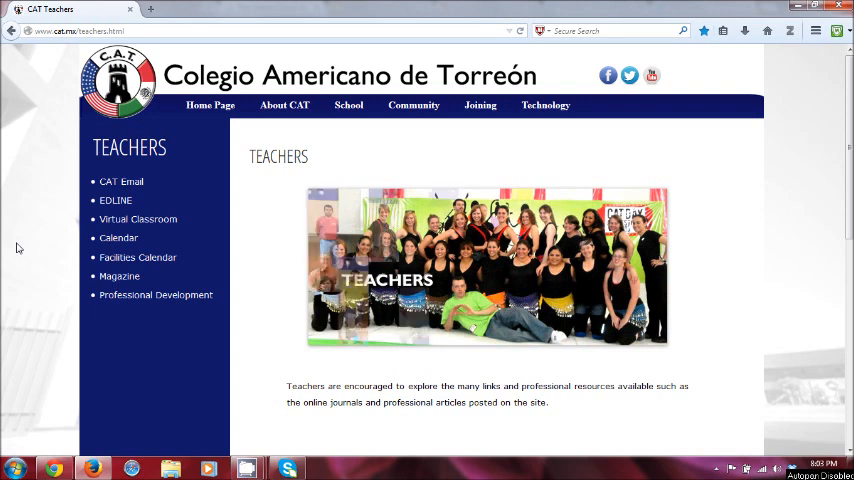
mouse_move(348, 104)
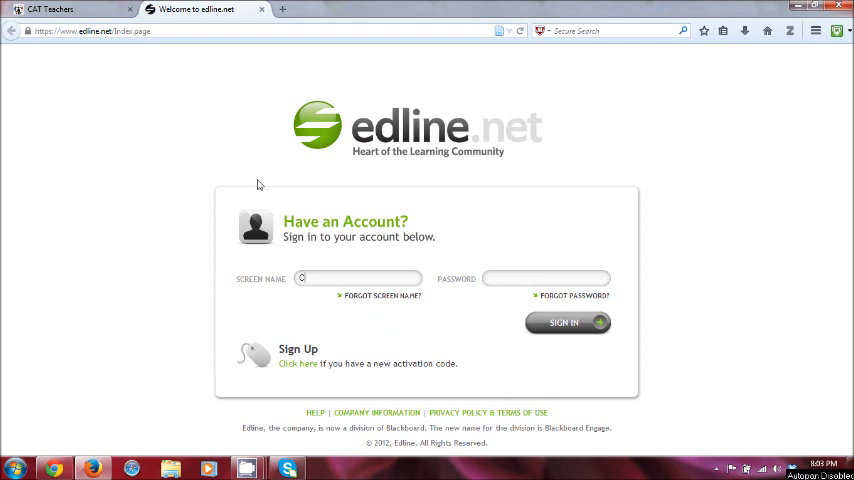
Sign in to Edline with the screen name CATLJohnson from the Teachers page.
type("CATLJohnson")
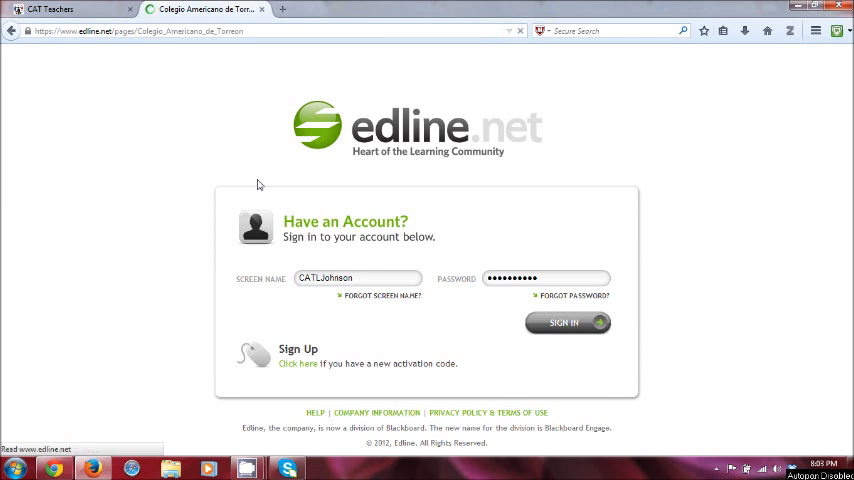
Launch Semester 1 (14-15) GradeQuick Web from the Edline TOOLS menu under GQWEB.
left_click(567, 322)
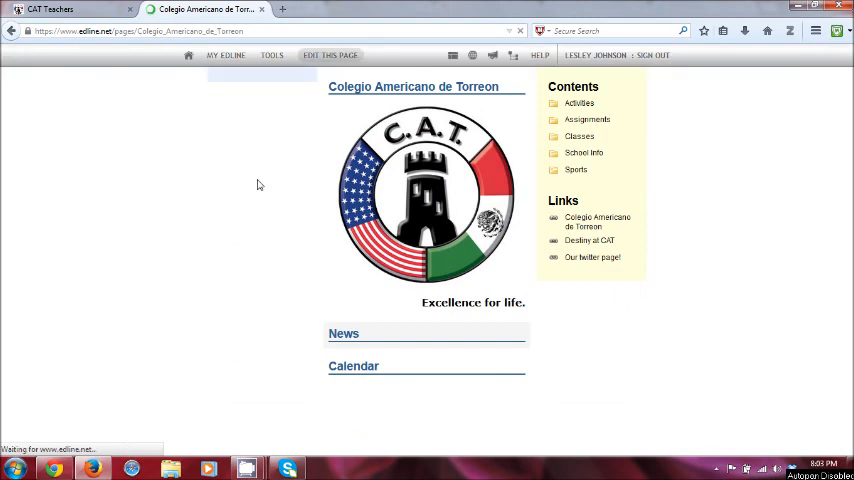
left_click(302, 55)
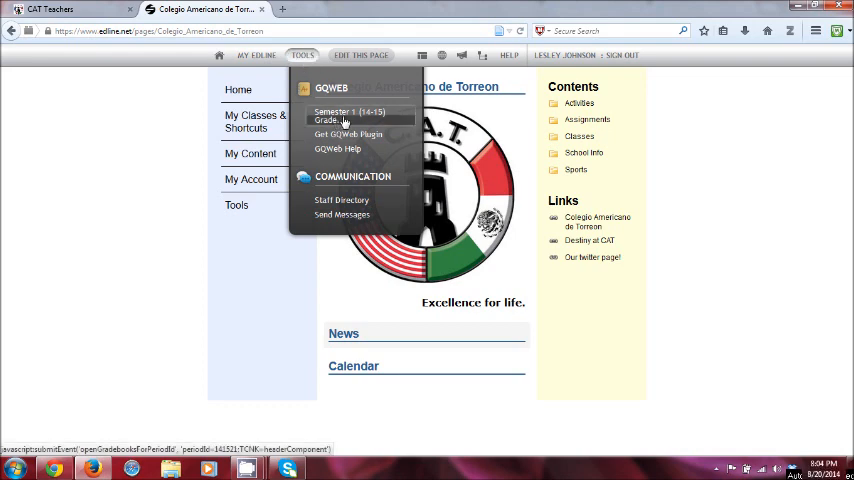
mouse_move(345, 115)
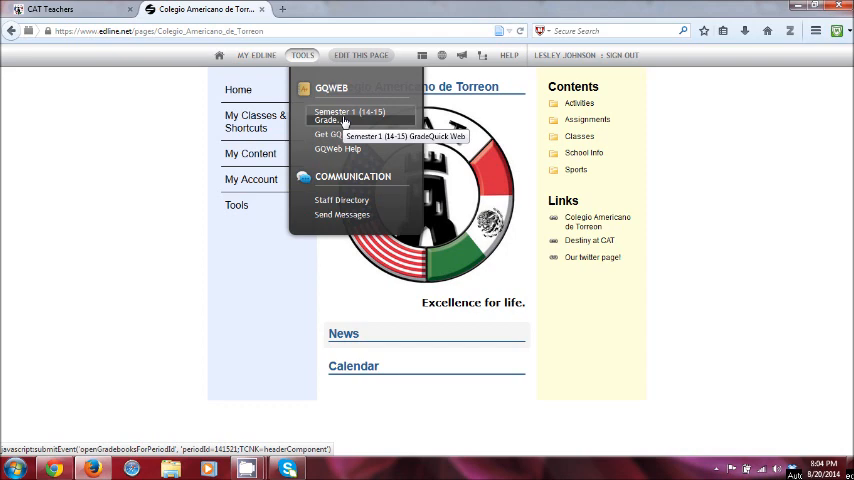
left_click(349, 115)
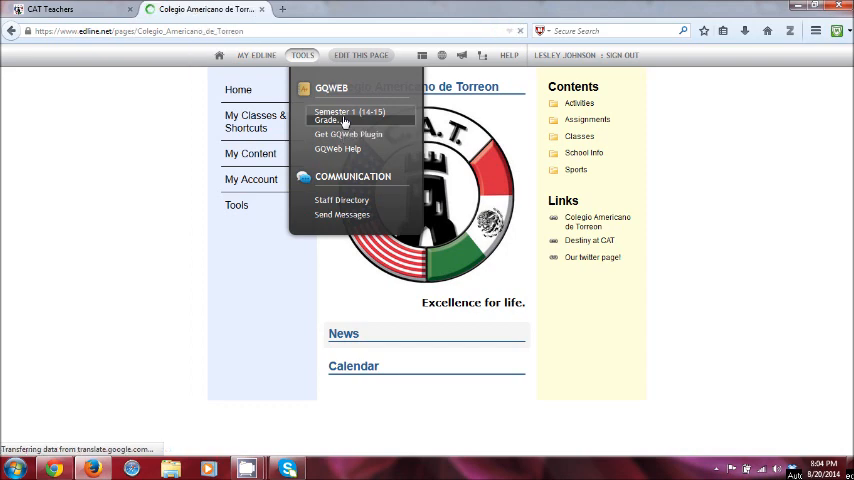
left_click(330, 115)
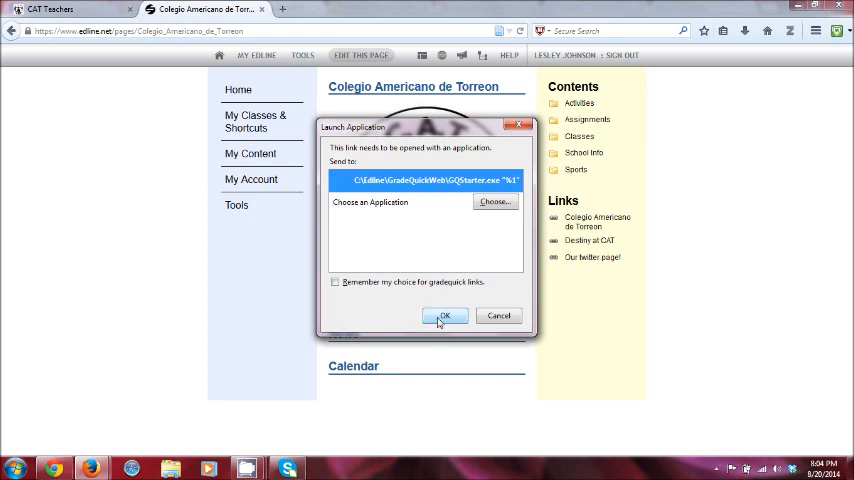
Allow GQStarter to launch and dismiss the Admin Plus export reminder alert.
left_click(498, 316)
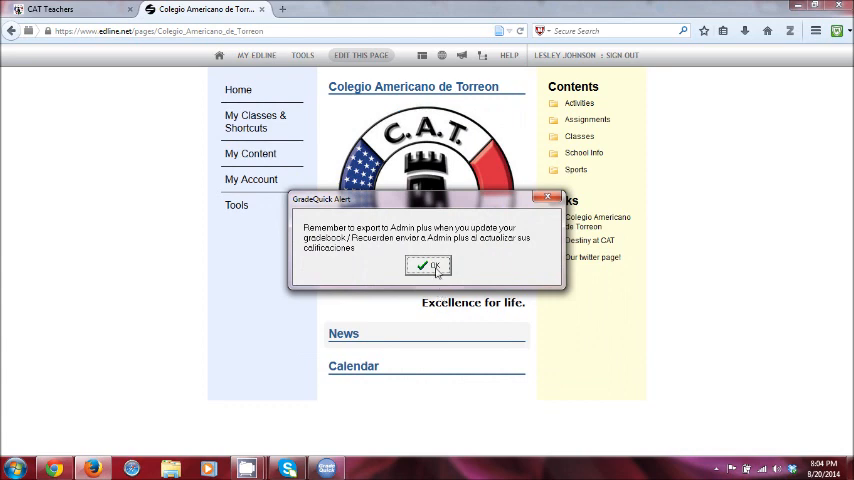
left_click(427, 265)
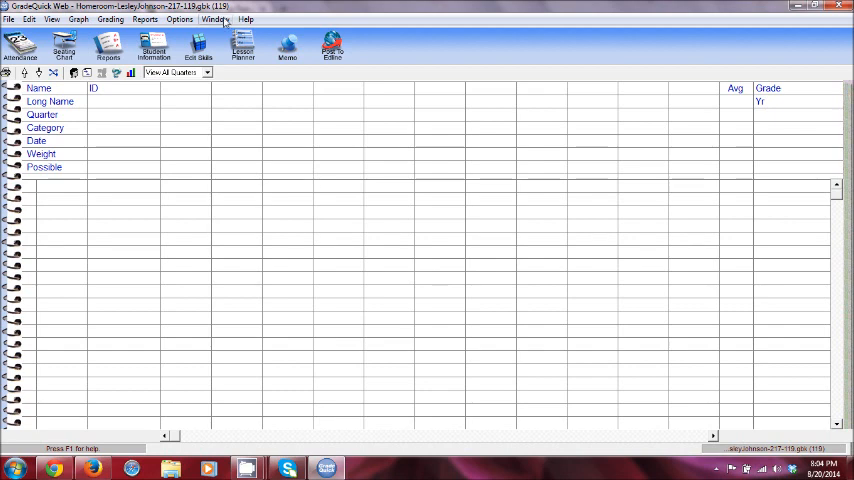
Switch from Homeroom to the 1 (pA) Eng300-11913001.gbk gradebook via the Window menu.
left_click(216, 19)
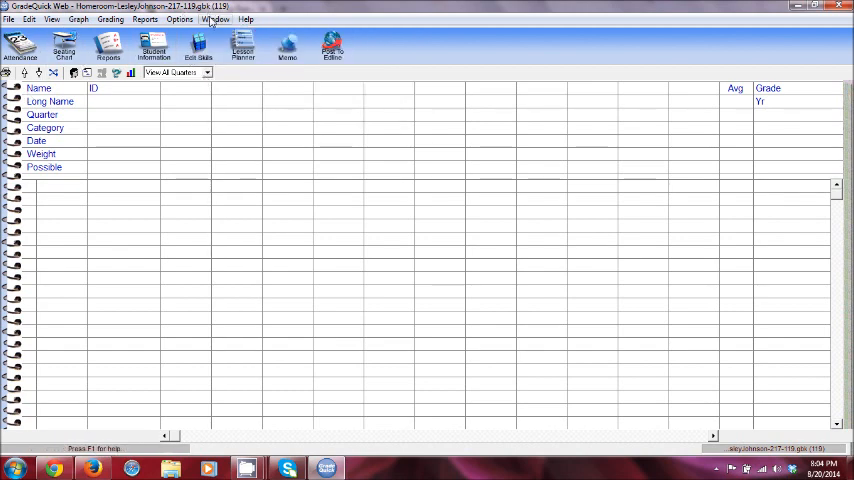
left_click(215, 19)
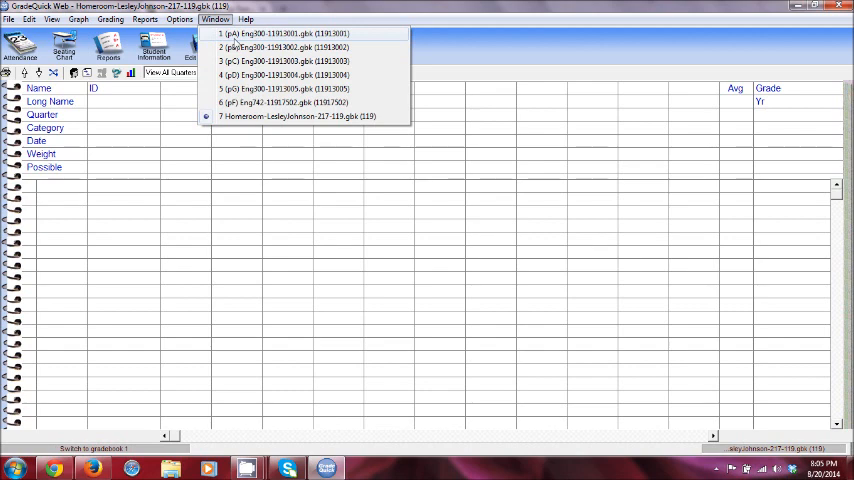
left_click(280, 33)
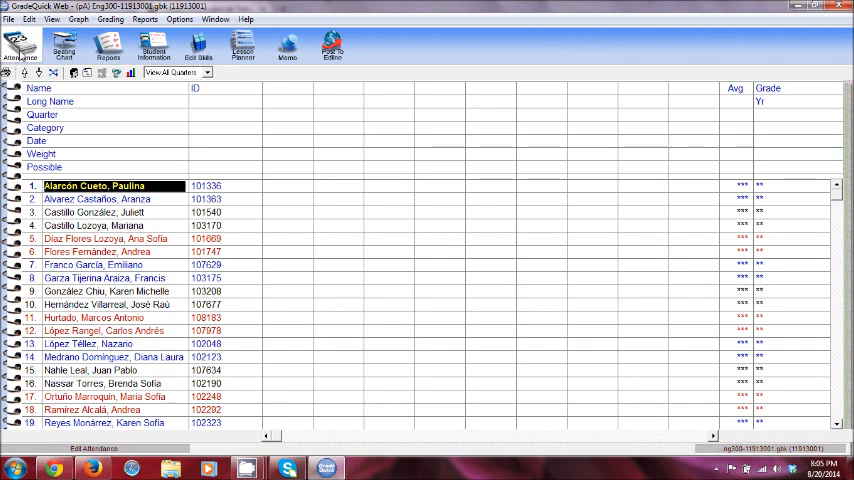
Mark student 1 with an A in the Mon Aug 11 cell of the attendance chart.
left_click(20, 45)
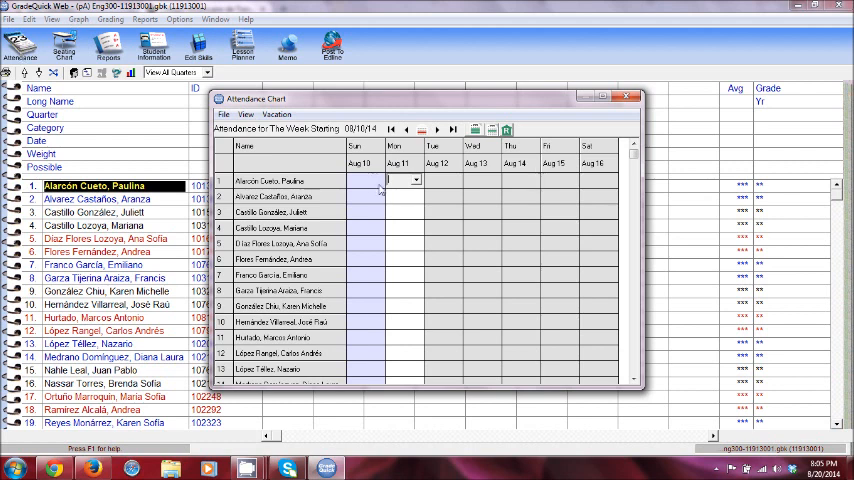
mouse_move(435, 275)
type("A")
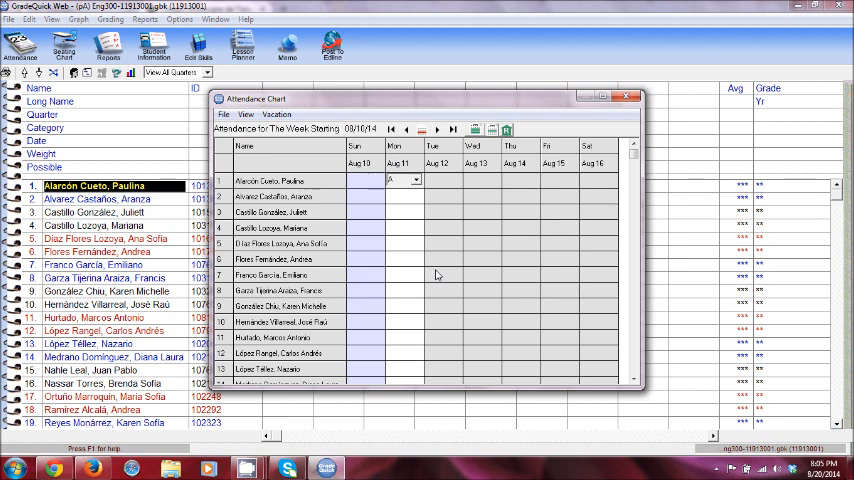
left_click(416, 180)
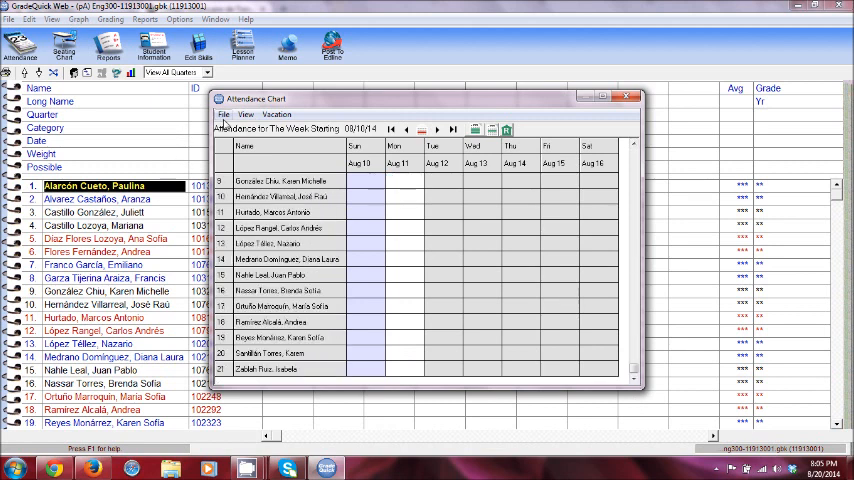
Send attendance for period Z dated 8/20/14 with the default export file name.
left_click(224, 114)
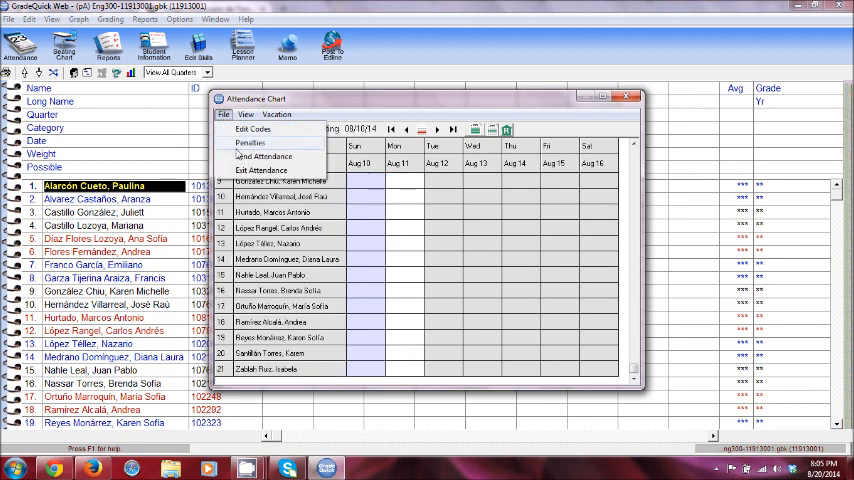
left_click(252, 143)
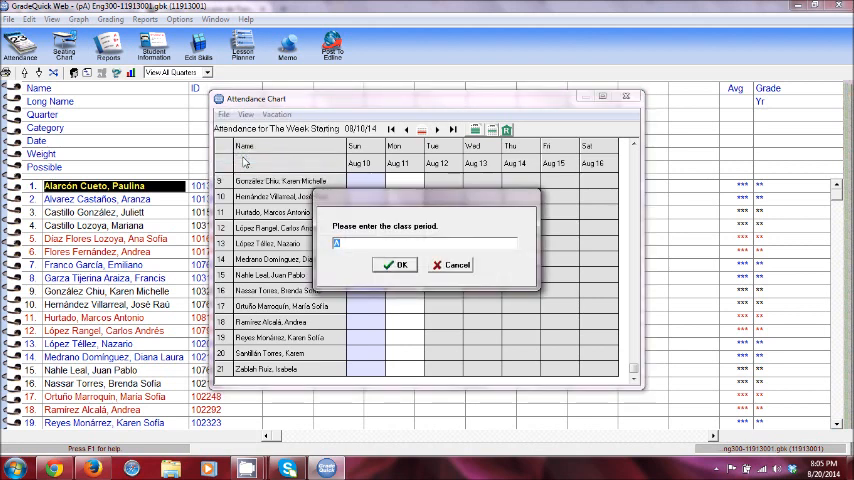
type("Z")
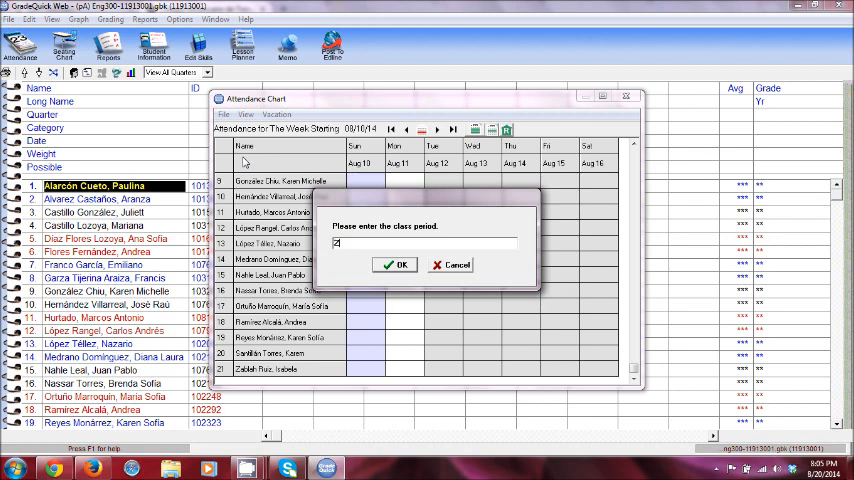
left_click(396, 264)
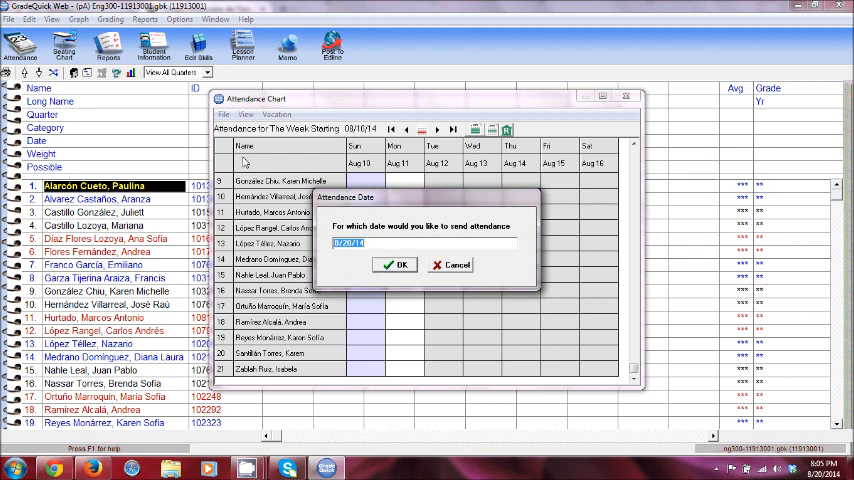
left_click(395, 265)
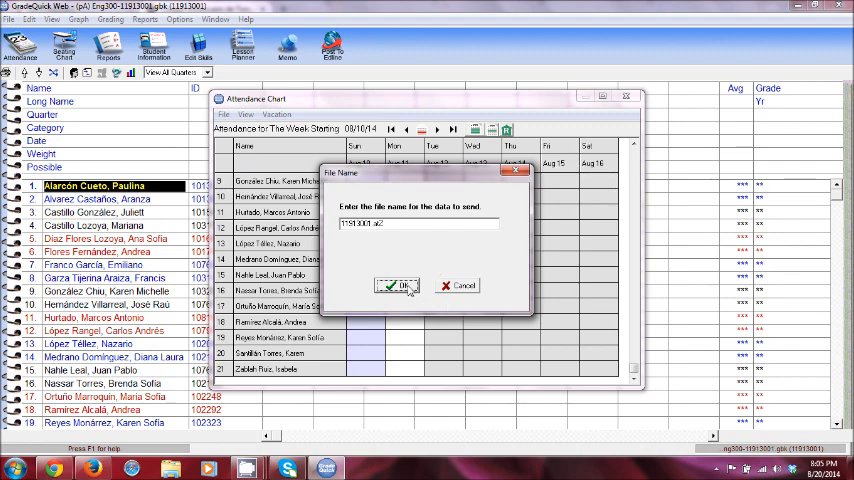
left_click(397, 286)
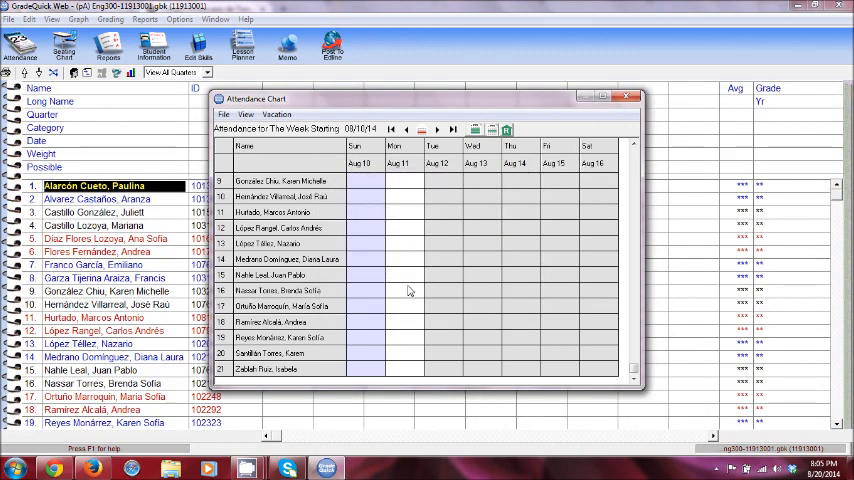
Acknowledge the data-sent confirmation and begin another Send Attendance.
left_click(507, 130)
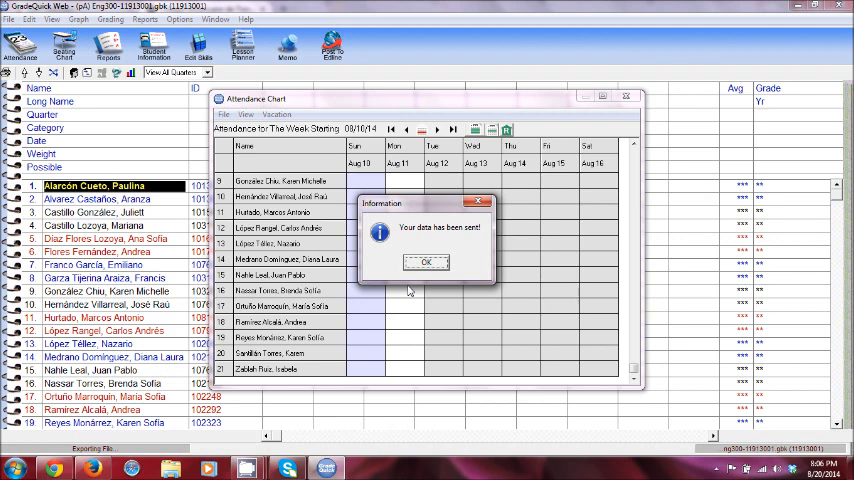
left_click(426, 263)
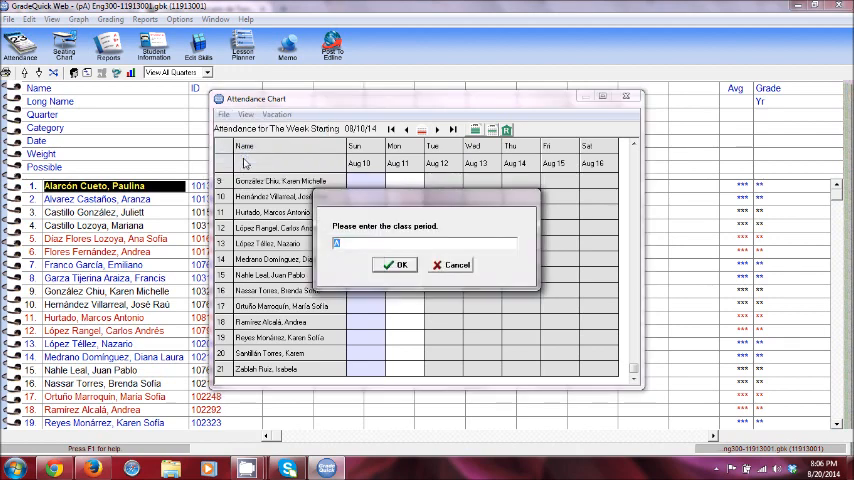
Confirm the second send's class period and attendance date, returning to the Eng300 roster.
left_click(396, 264)
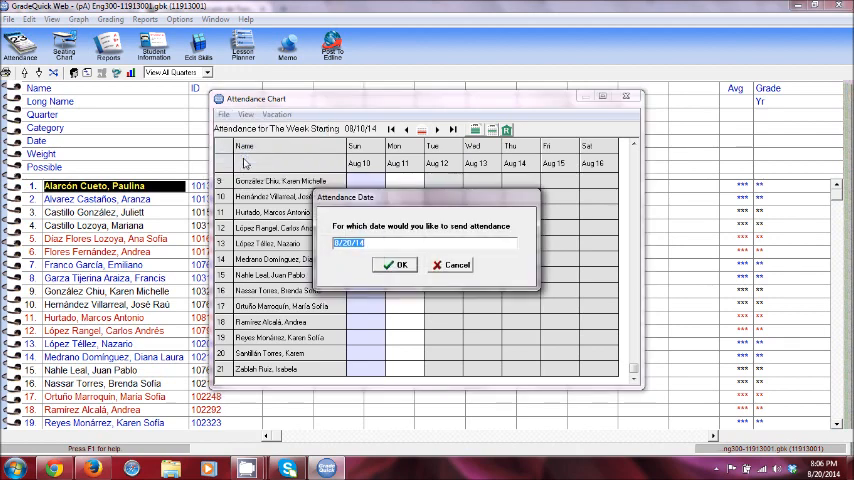
left_click(397, 265)
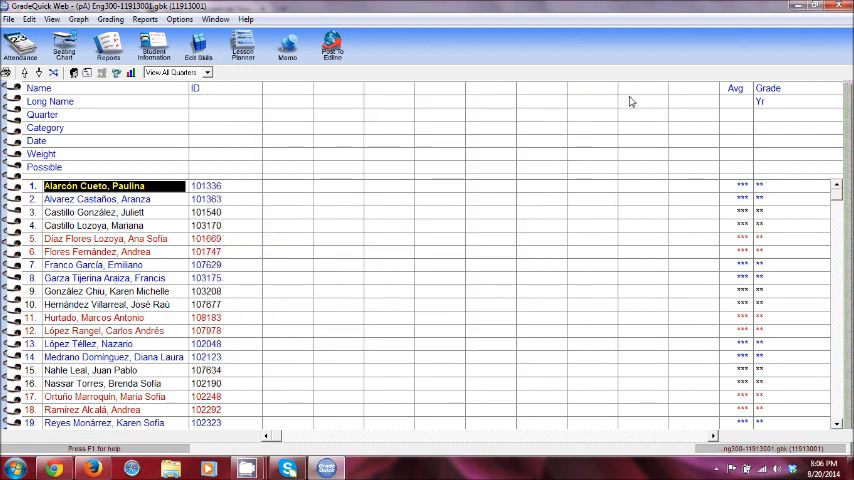
mouse_move(344, 283)
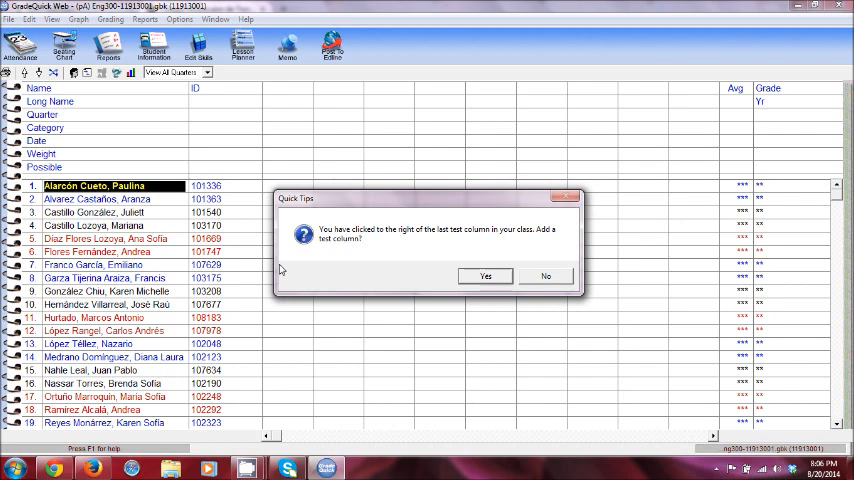
Agree to add a new test column and dismiss the blocked-items warning to reach Weighting.
left_click(486, 276)
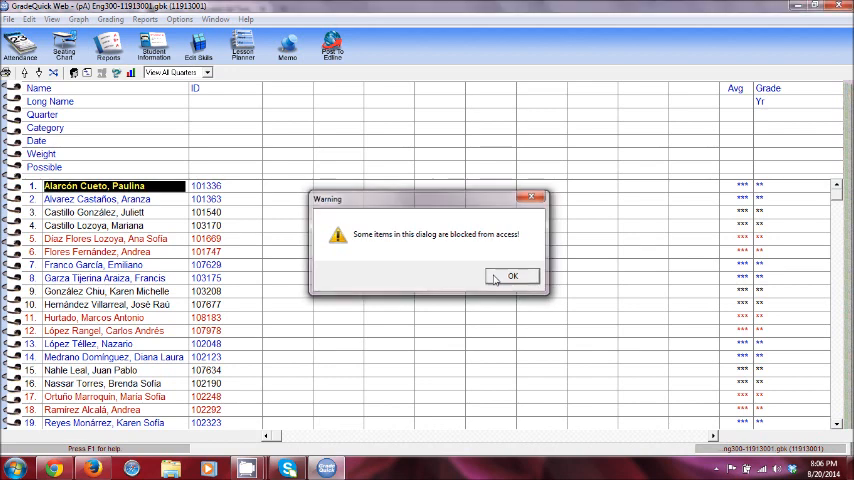
left_click(513, 276)
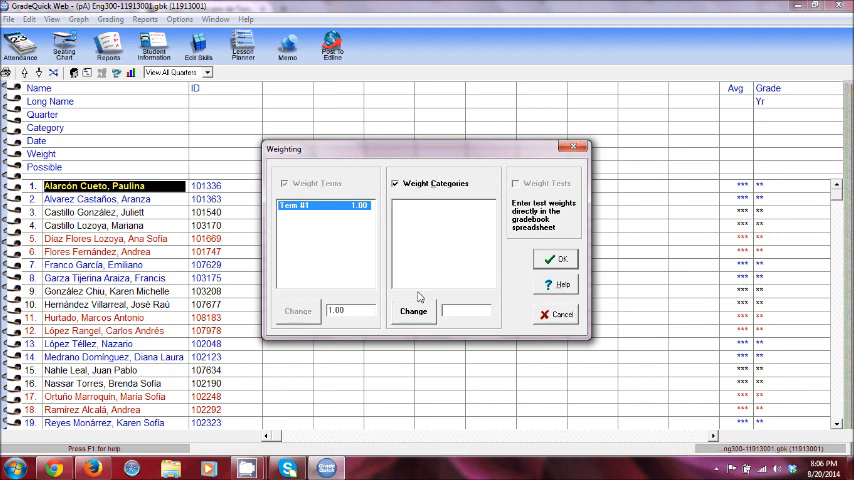
mouse_move(453, 322)
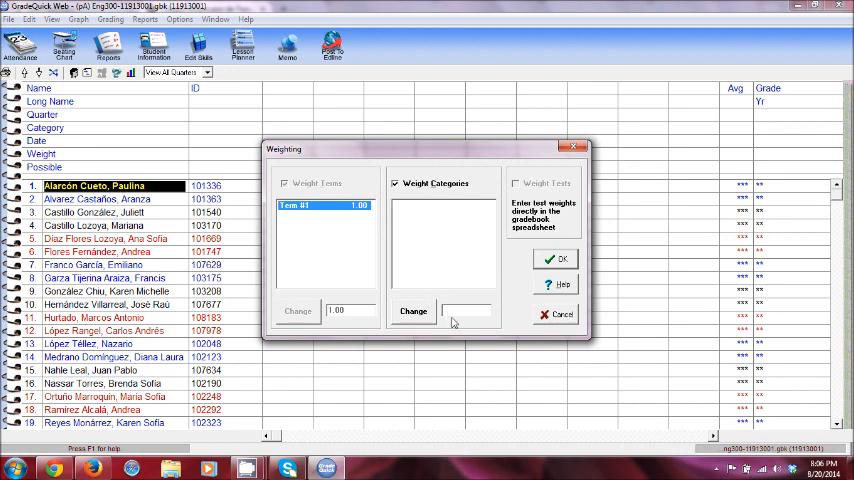
mouse_move(429, 221)
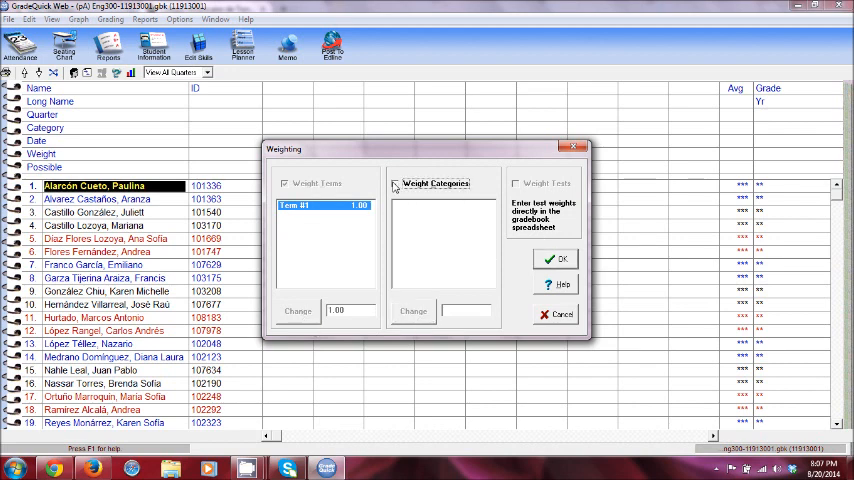
Uncheck Weight Categories, apply the weighting and acknowledge the date out of range warning.
left_click(396, 183)
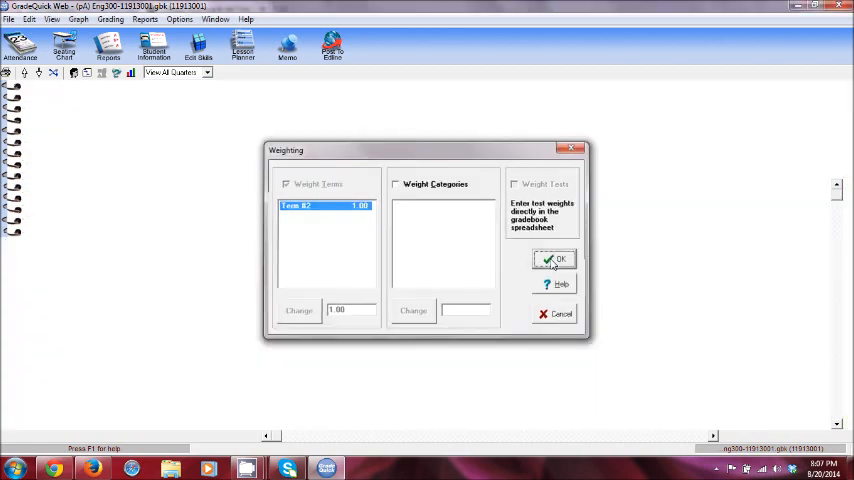
left_click(554, 259)
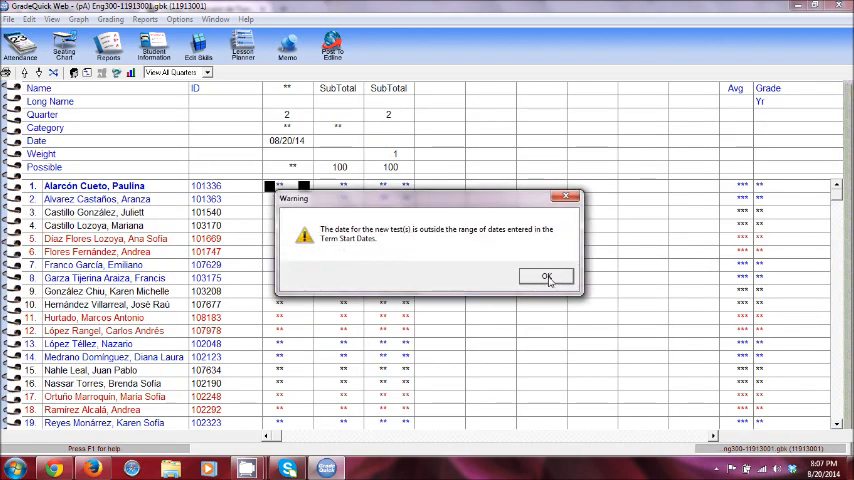
left_click(546, 276)
type("Assgn1")
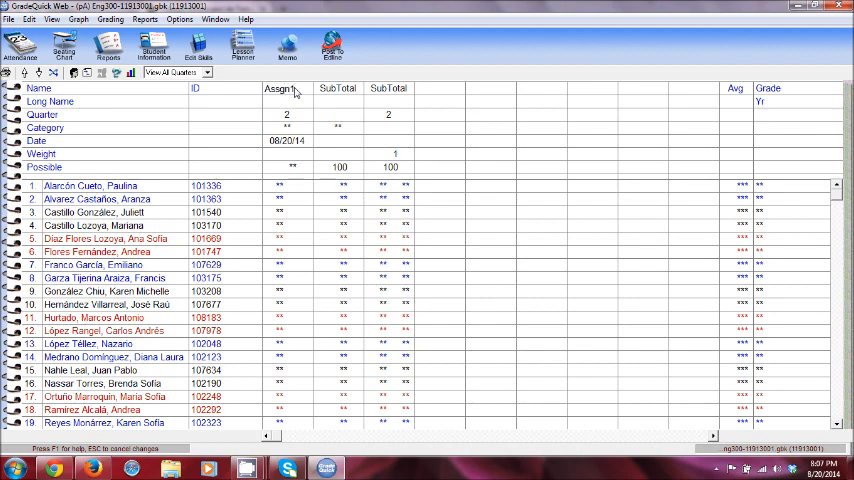
Enter a longer descriptive name in Assgn1's Long Name cell.
left_click(287, 101)
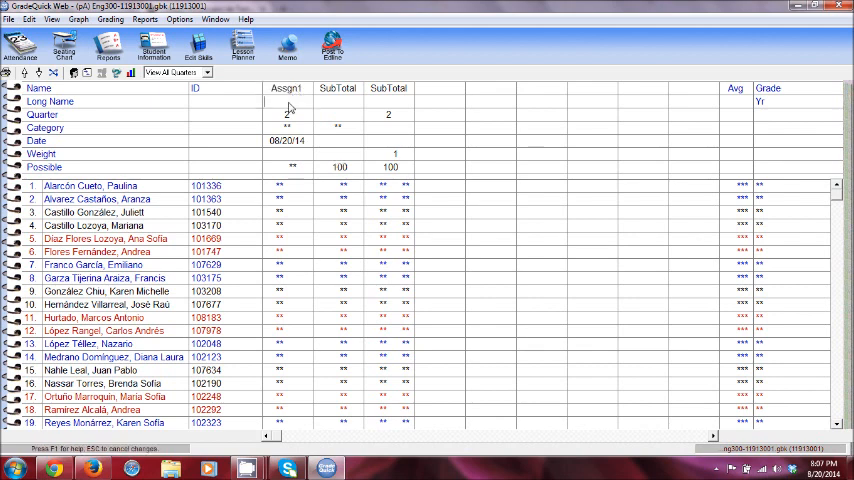
type("A")
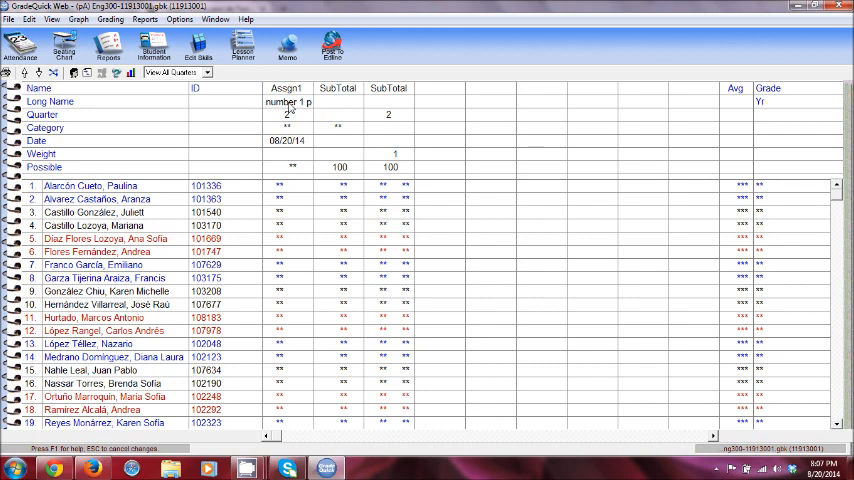
type("351")
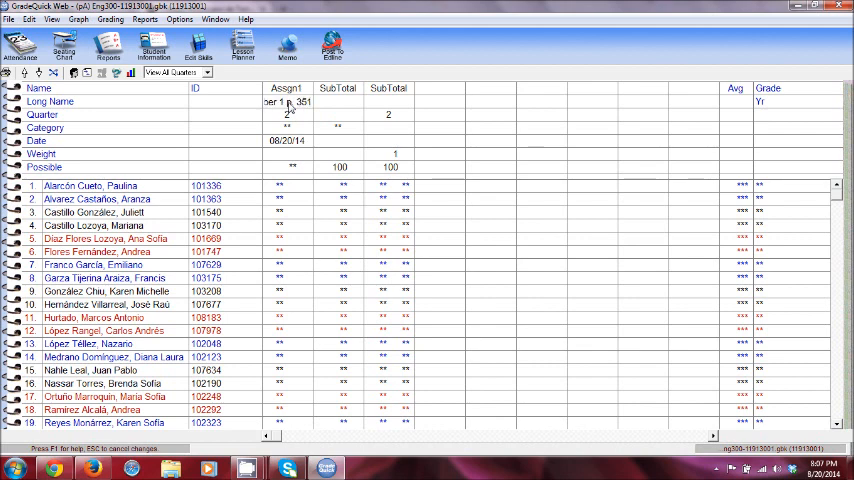
left_click(286, 114)
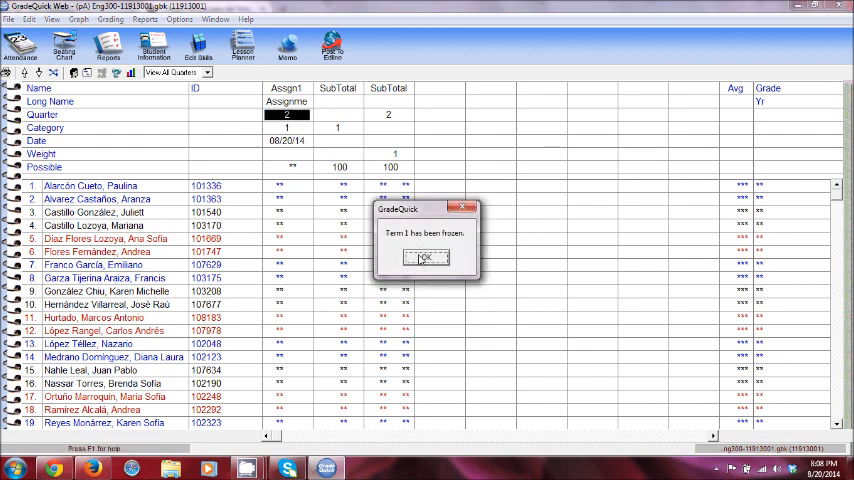
Set Assgn1 to category Form, date 08/18/14 and 10 possible points, then prompt for a second column.
left_click(426, 258)
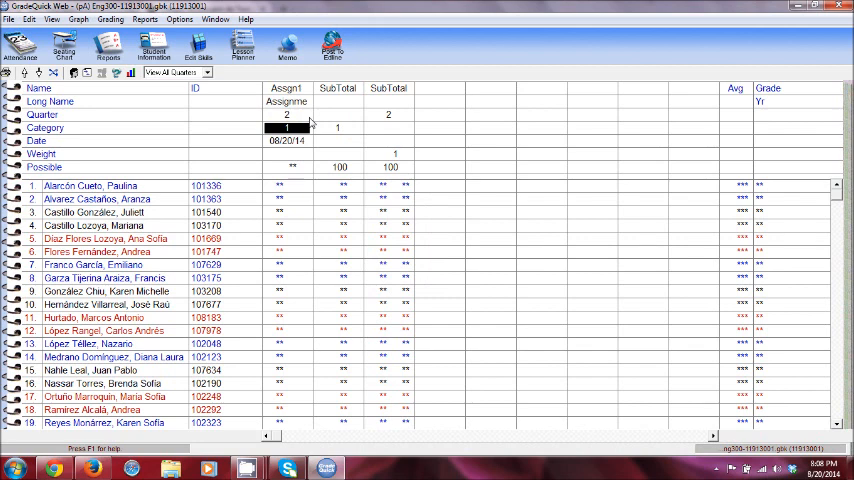
left_click(287, 128)
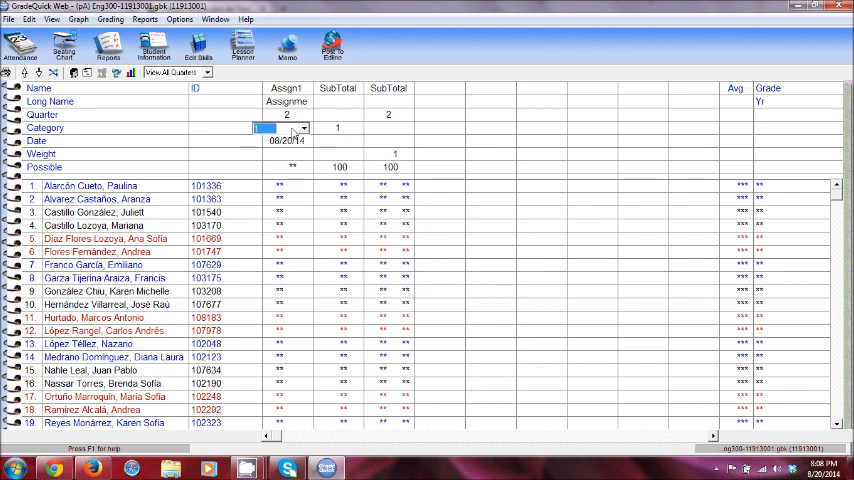
type("Form")
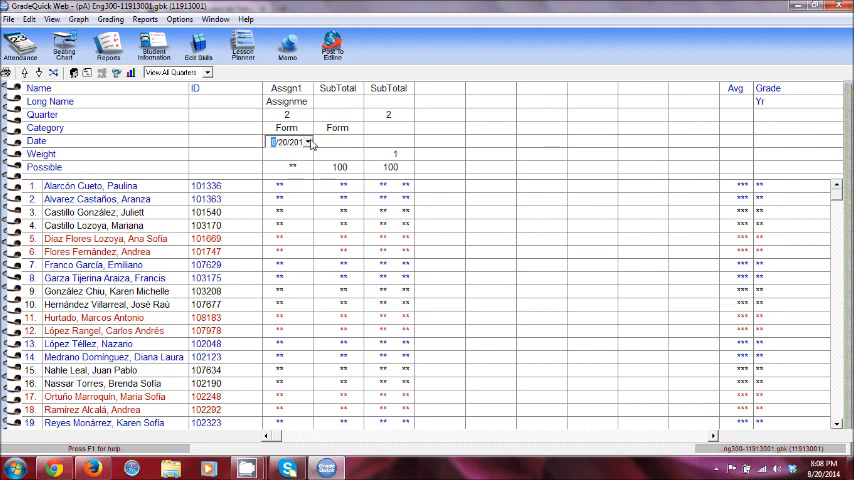
left_click(311, 141)
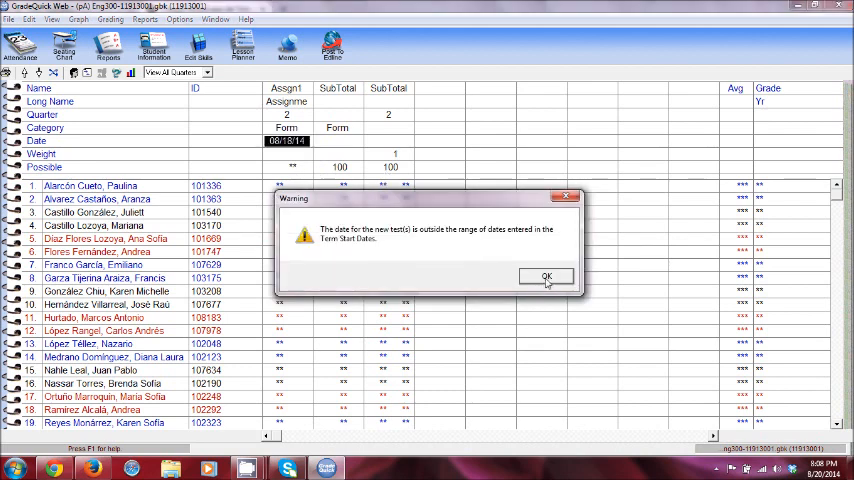
left_click(545, 277)
type("10")
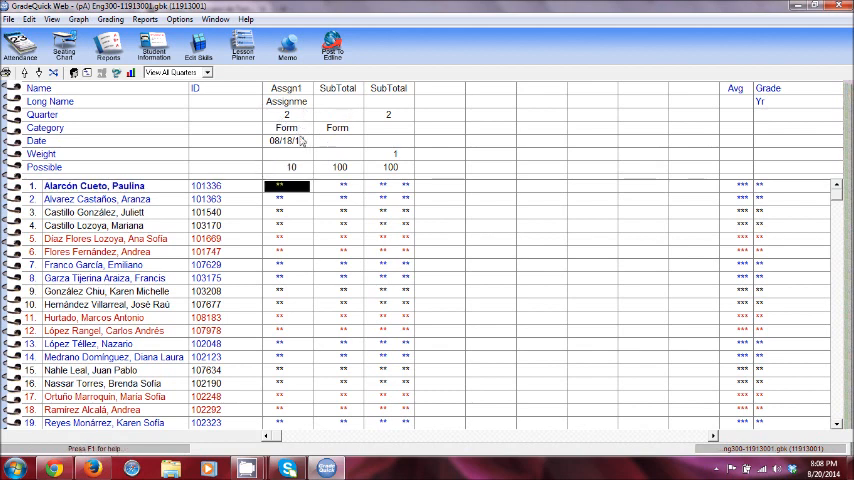
left_click(287, 127)
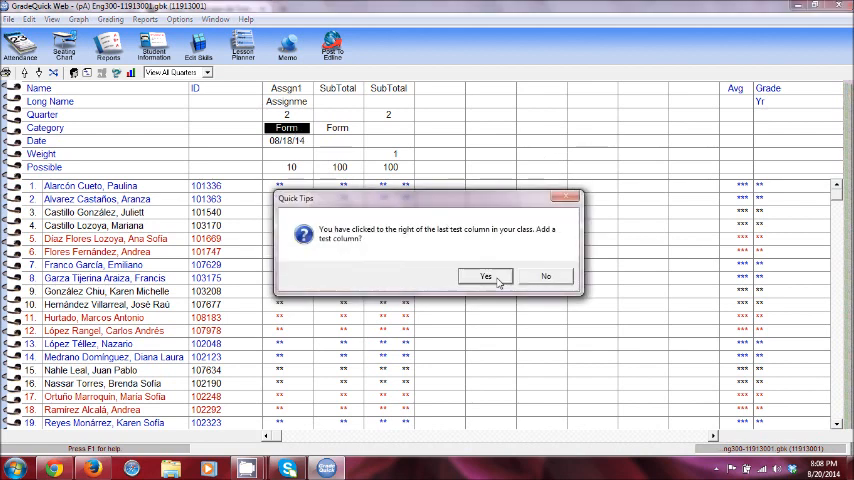
Add column Assgn2 with its long name accepted, category Summ and 10 possible points.
left_click(486, 276)
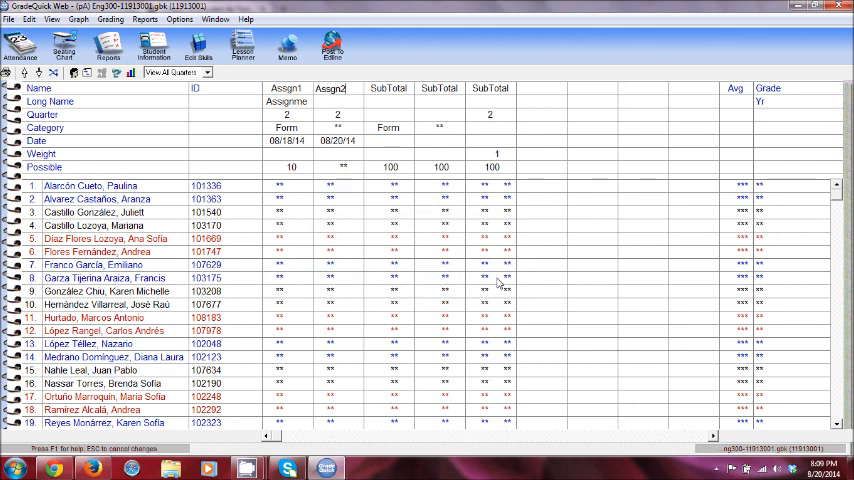
left_click(337, 101)
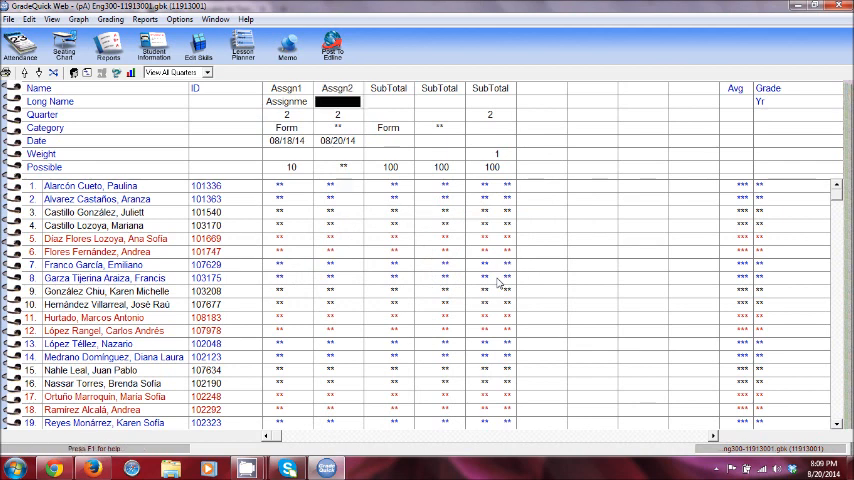
double_click(337, 101)
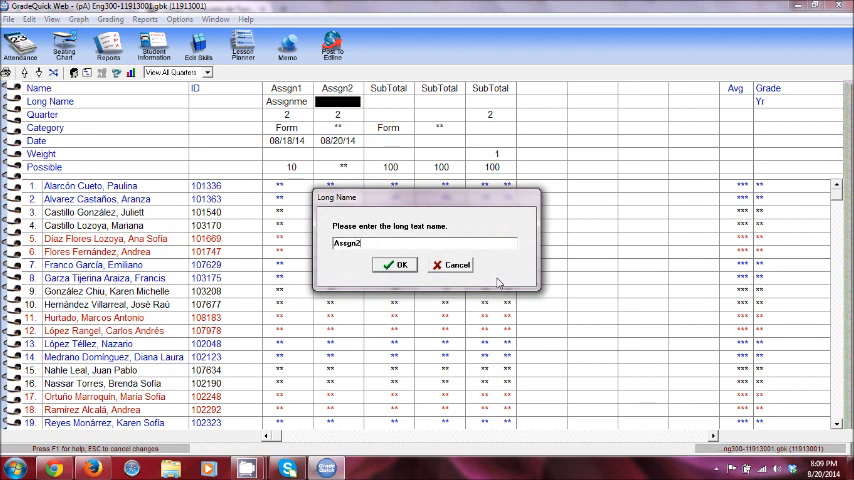
left_click(393, 264)
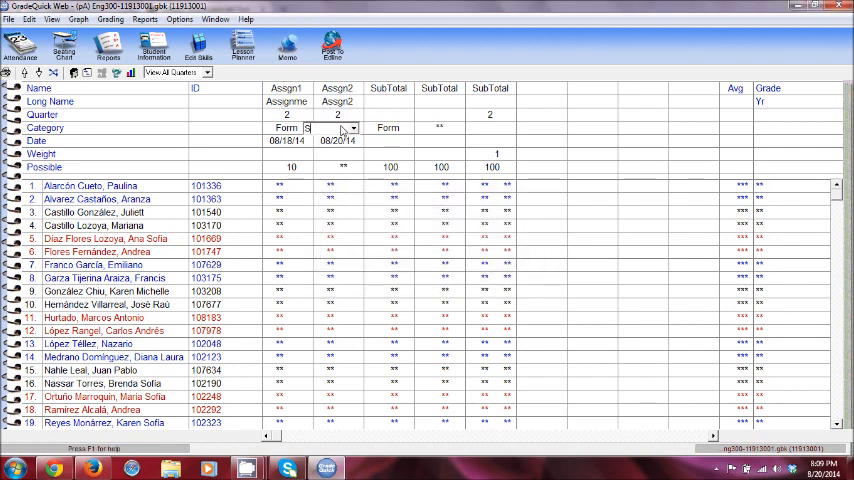
type("Summ")
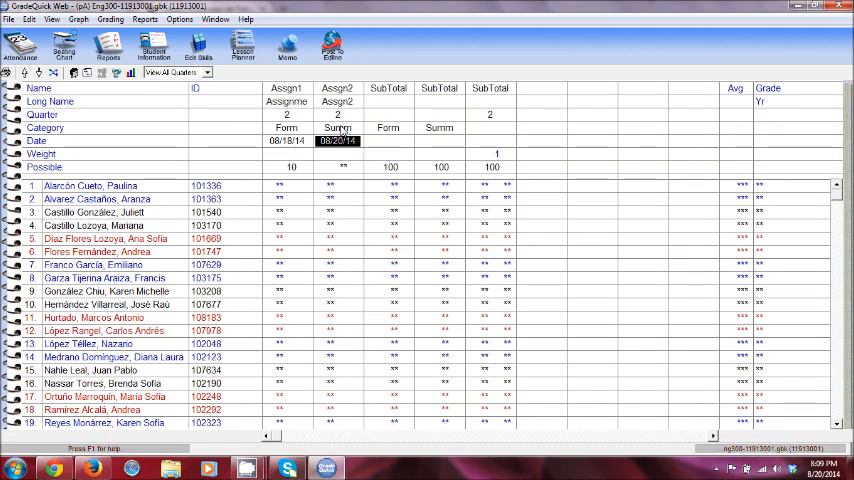
left_click(337, 167)
type("10")
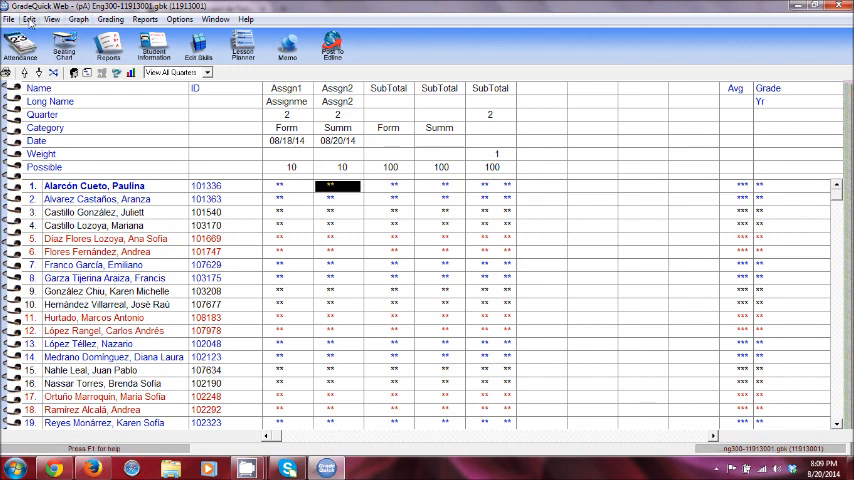
In Grading > Weighting, enable Weight Categories and give the Form category a weight of 25.
left_click(109, 19)
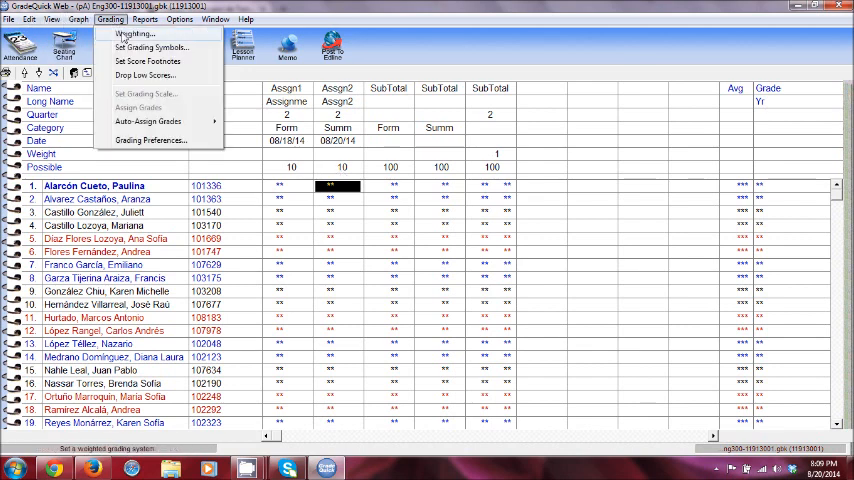
left_click(127, 33)
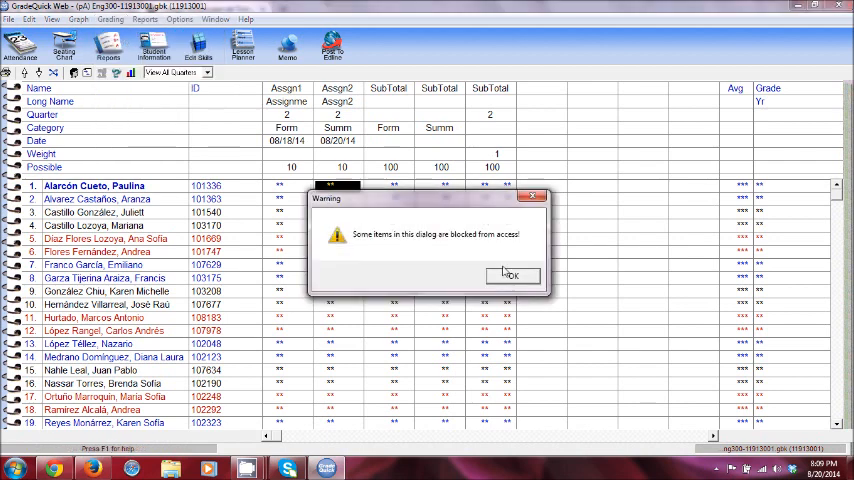
left_click(513, 274)
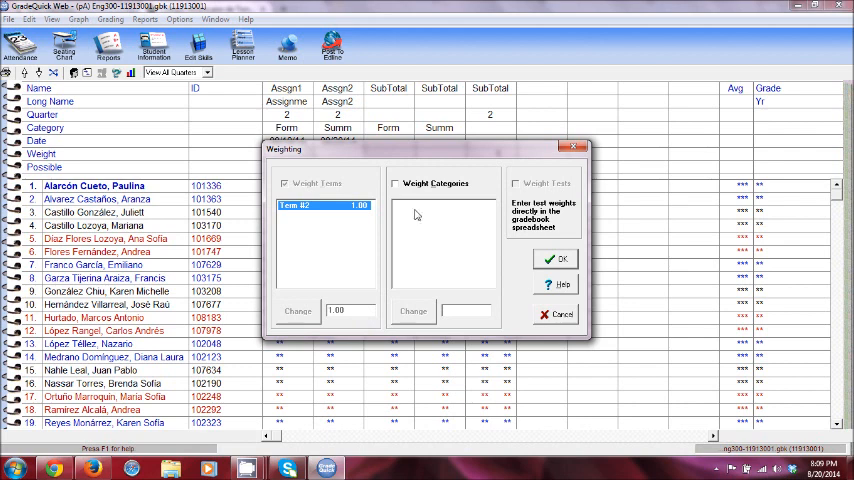
left_click(392, 183)
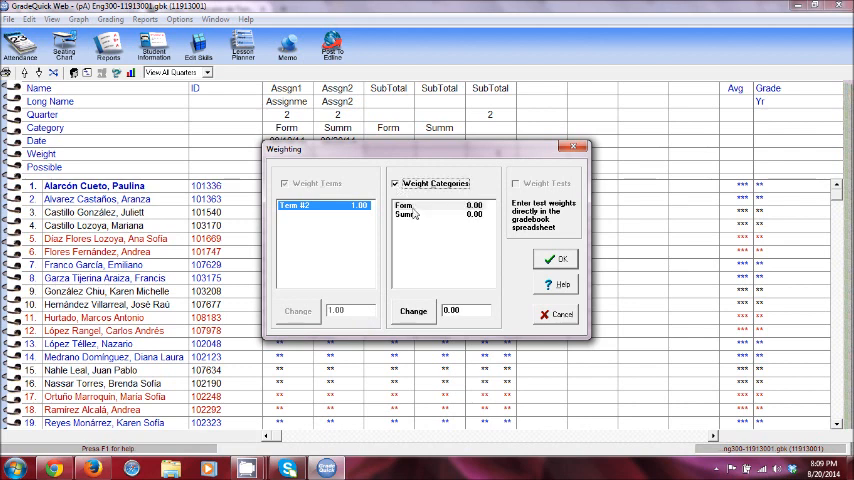
left_click(410, 205)
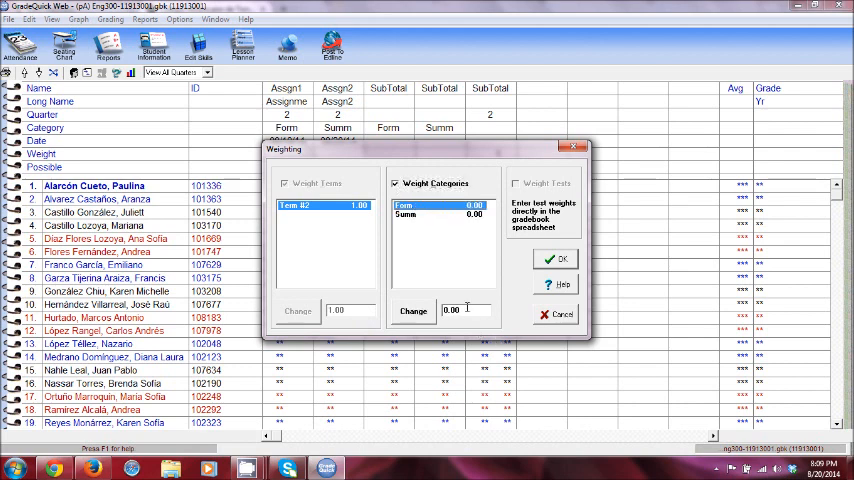
type("29")
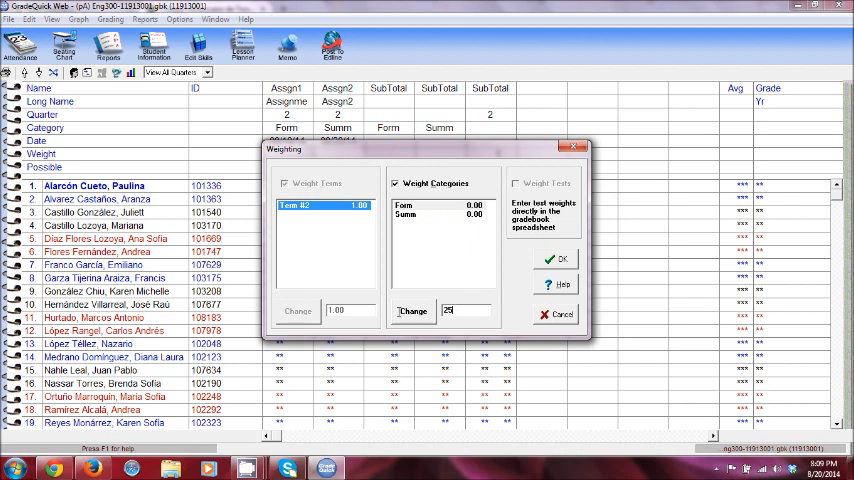
left_click(412, 311)
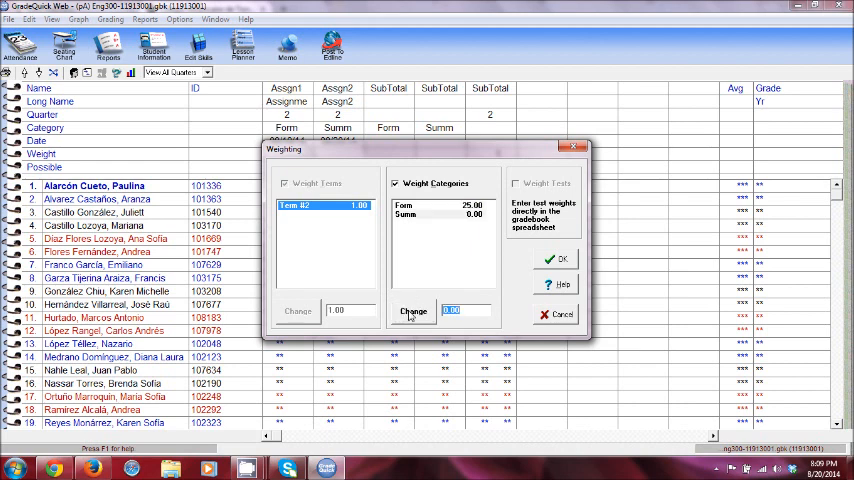
Weight the Summ category at 75, accept the zero-weight warning and save the weights.
left_click(410, 213)
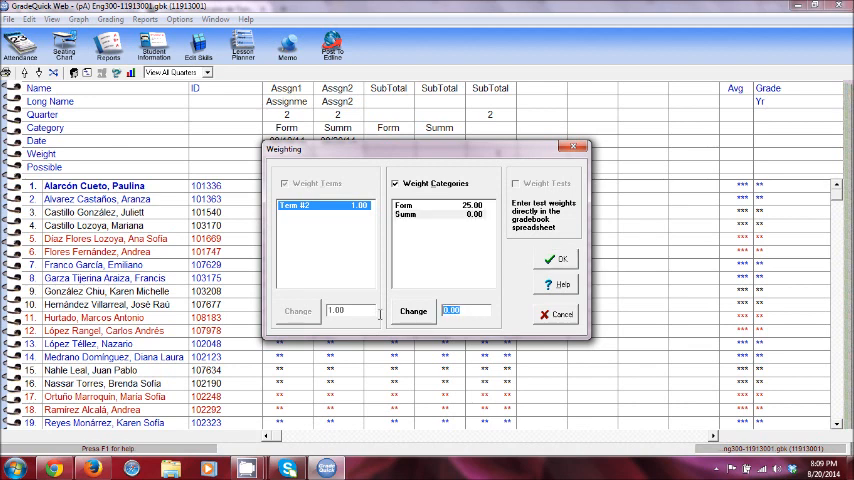
type("75")
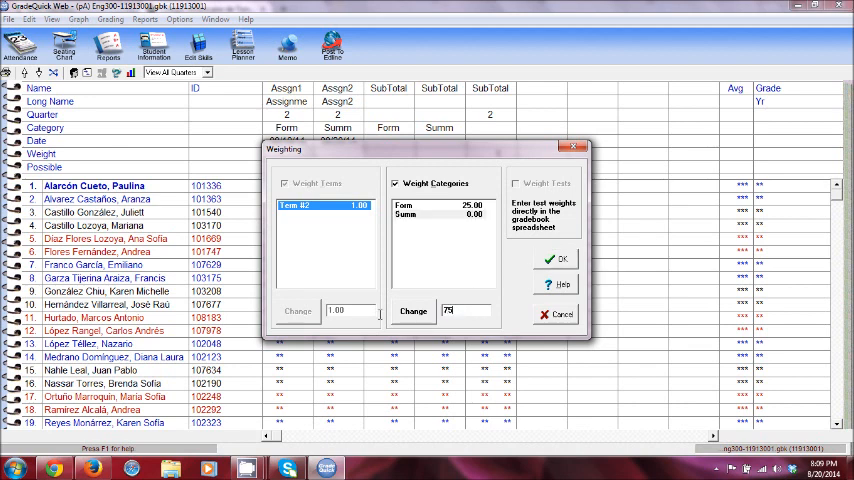
left_click(558, 258)
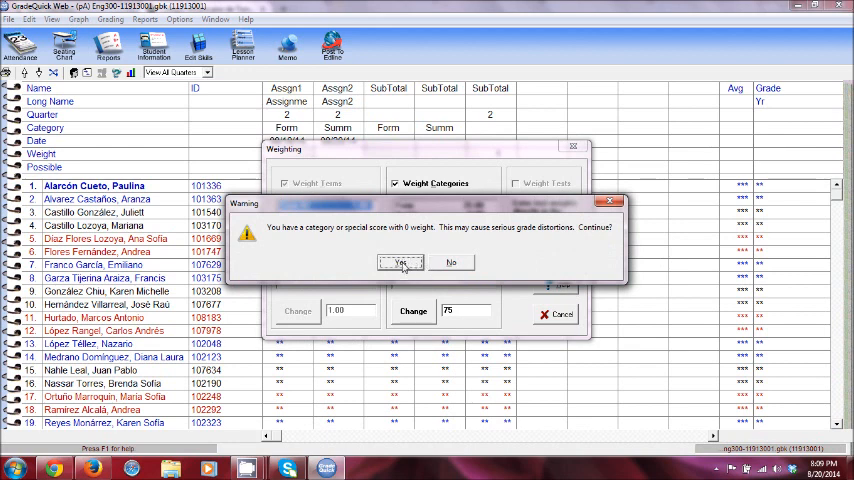
left_click(401, 262)
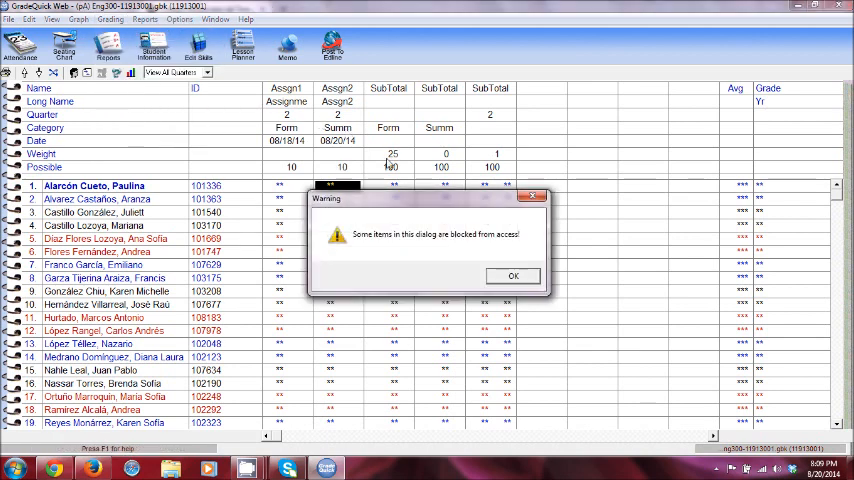
left_click(513, 276)
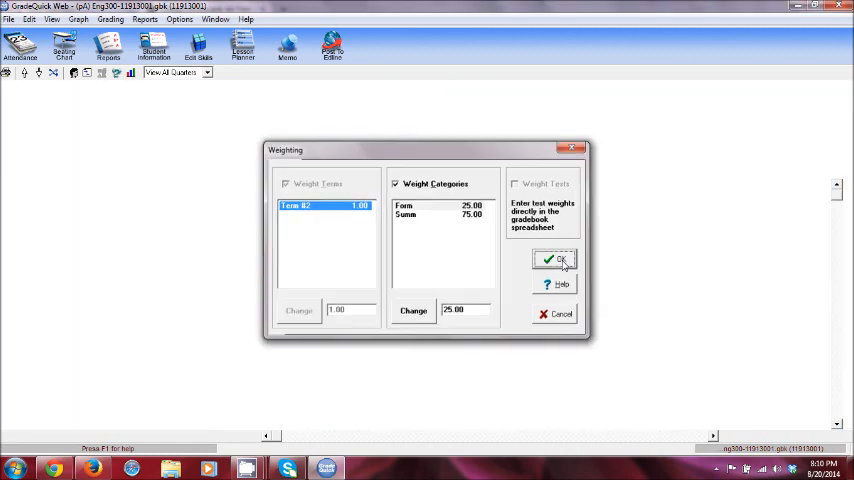
left_click(556, 260)
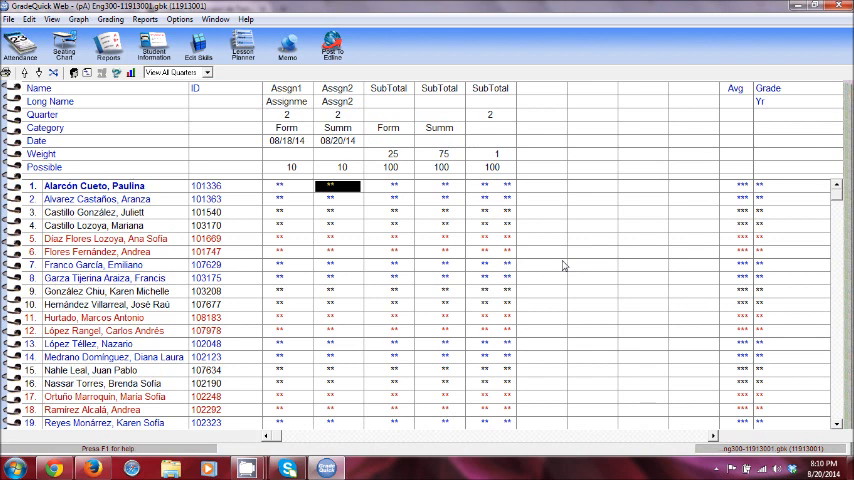
Fill the whole Assgn1 column with a score of 10 via Fill Current Column, overwriting existing values.
left_click(285, 186)
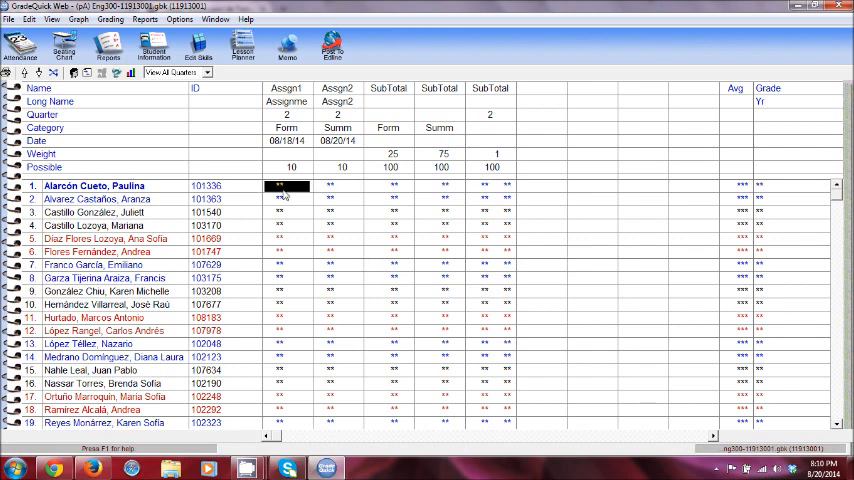
type("10")
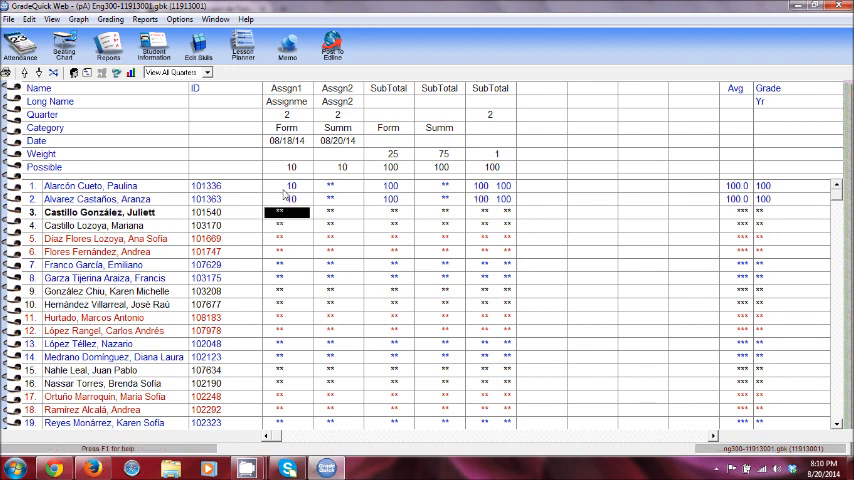
right_click(285, 212)
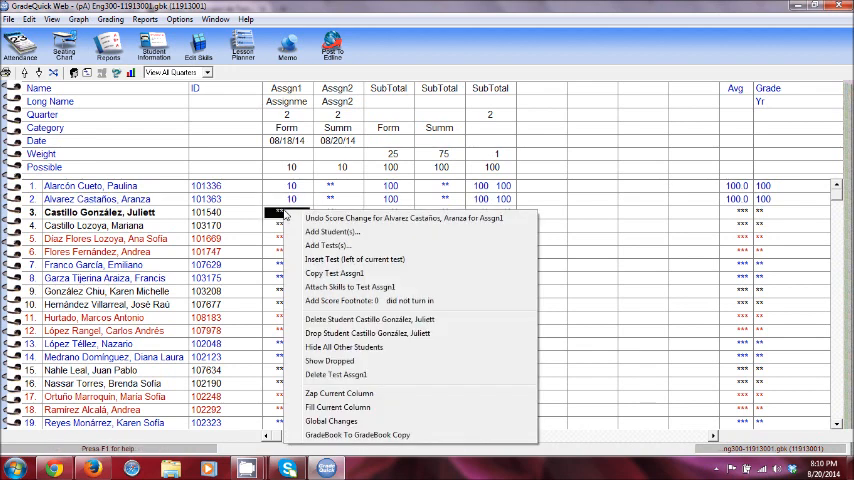
mouse_move(338, 408)
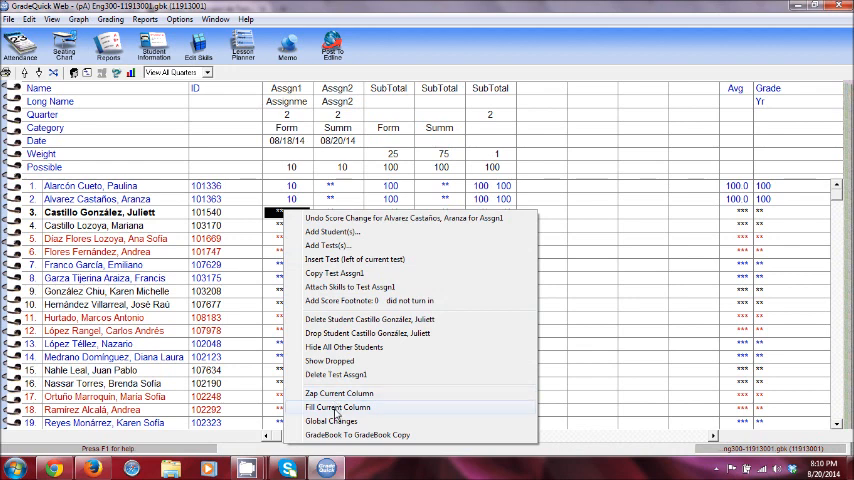
left_click(338, 407)
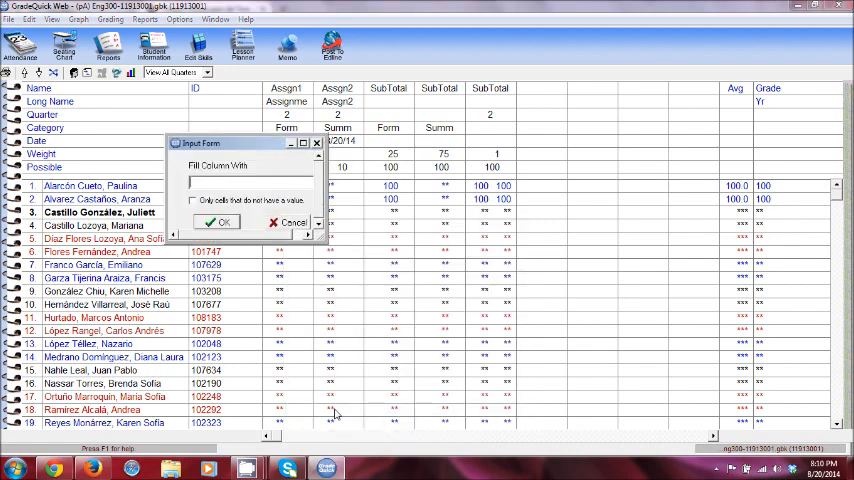
type("10")
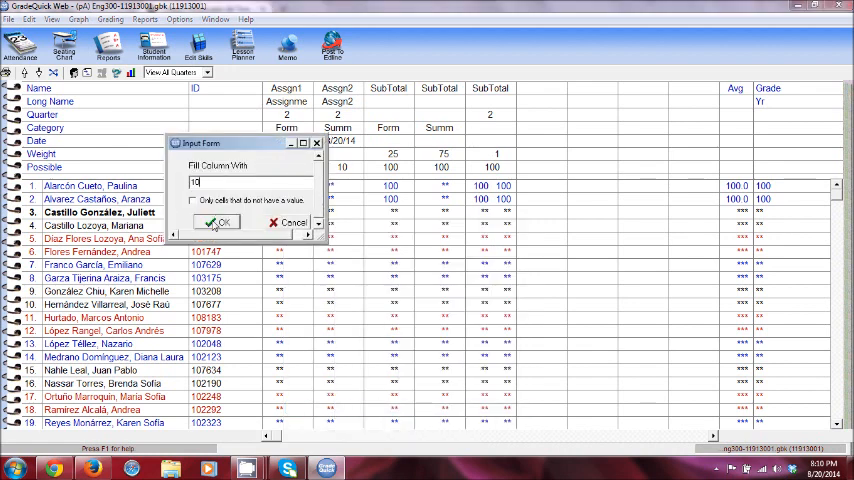
left_click(216, 222)
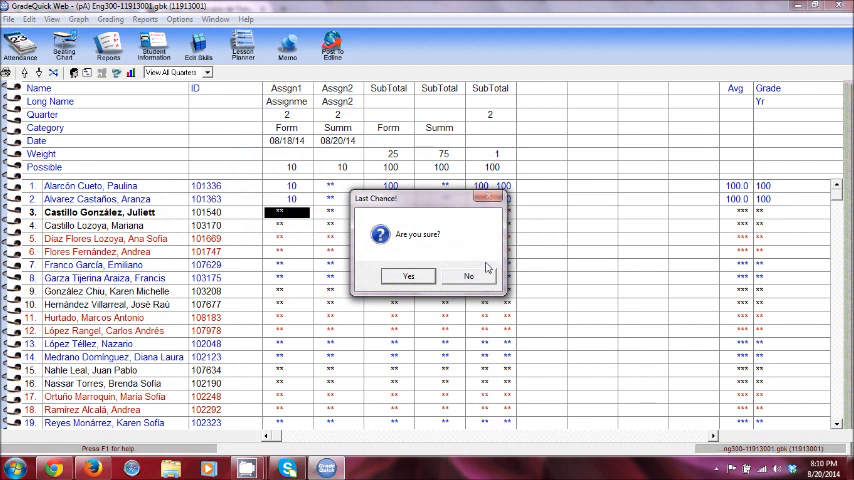
left_click(407, 275)
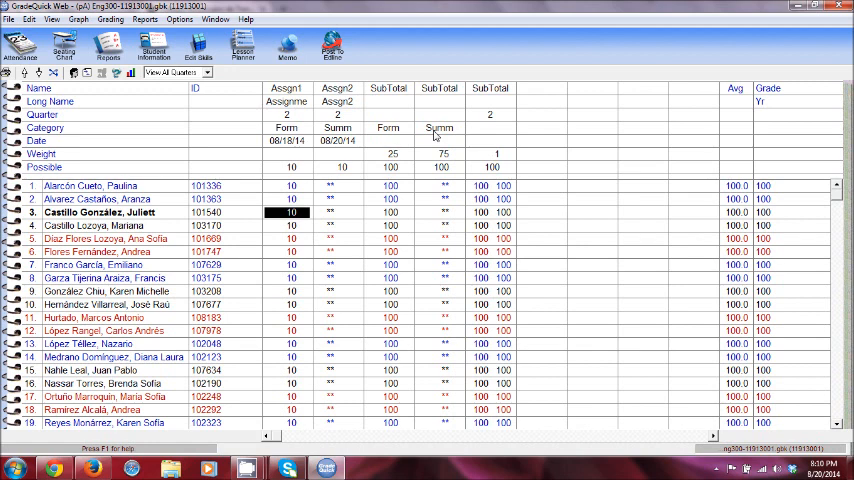
left_click(341, 185)
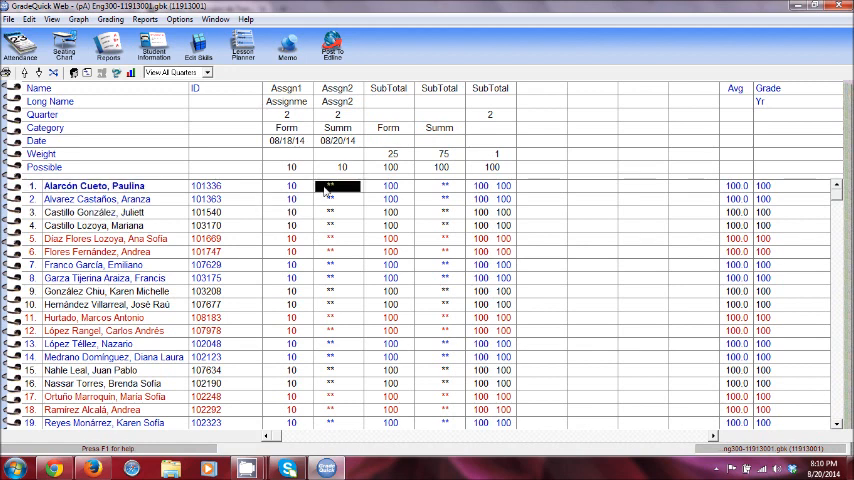
Enter Assgn2 scores such as 9 and 19 for students down the roster.
type("9")
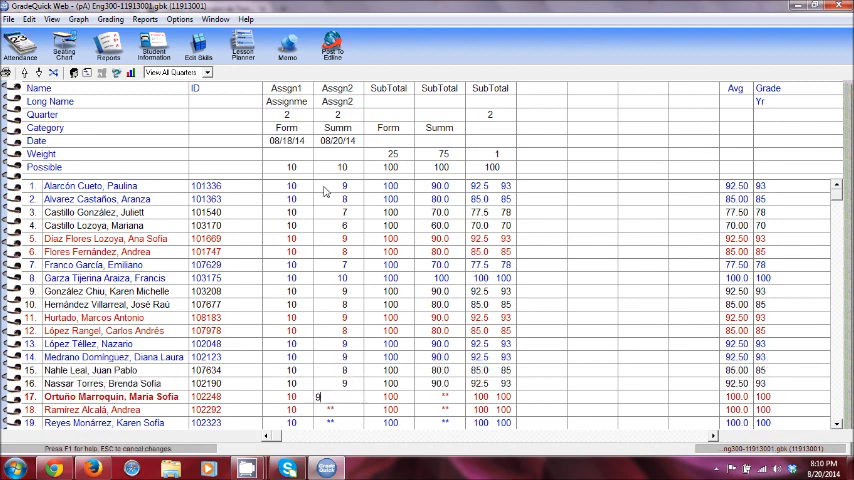
scroll("down", 3)
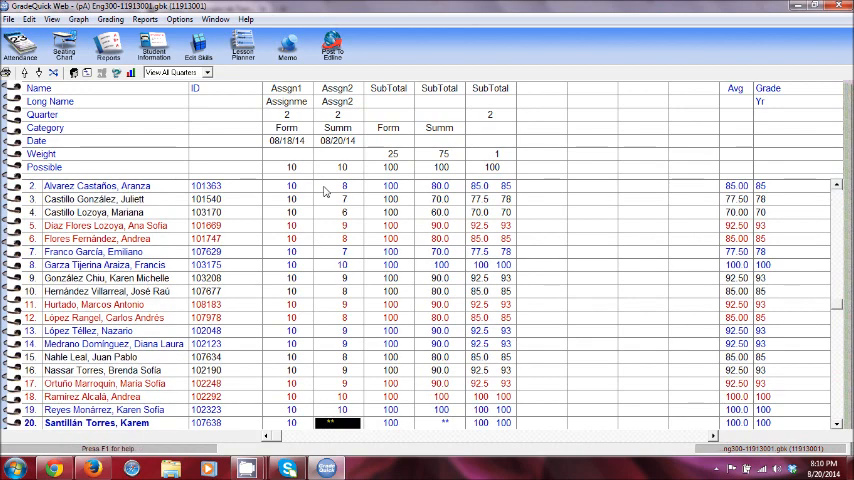
type("19")
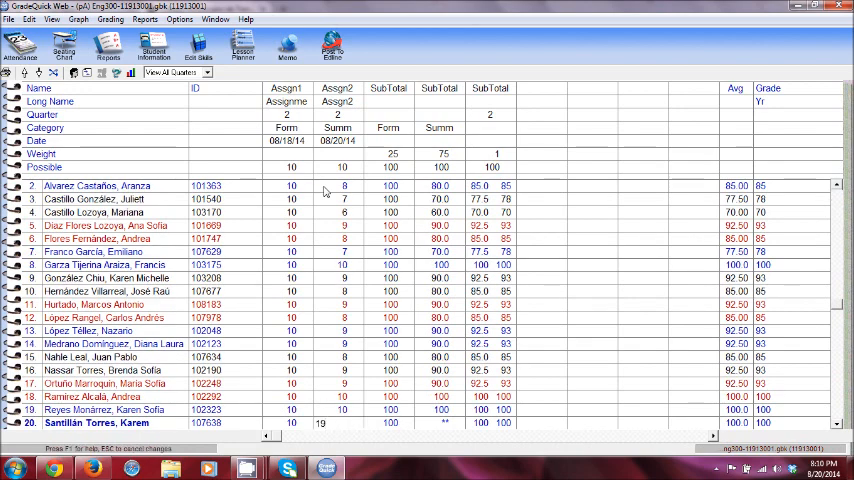
scroll("down", 3)
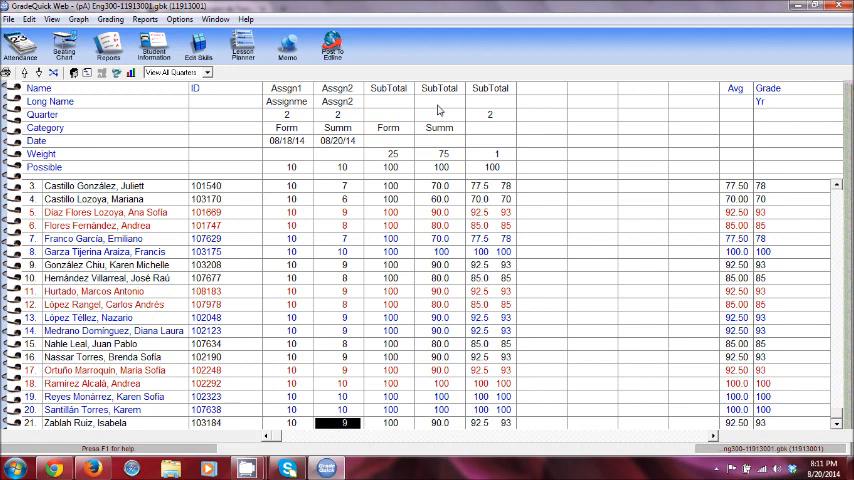
mouse_move(443, 400)
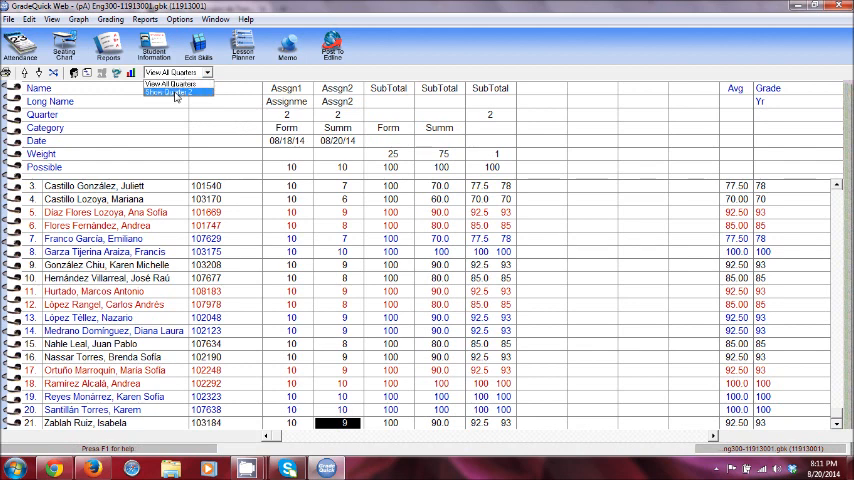
left_click(176, 93)
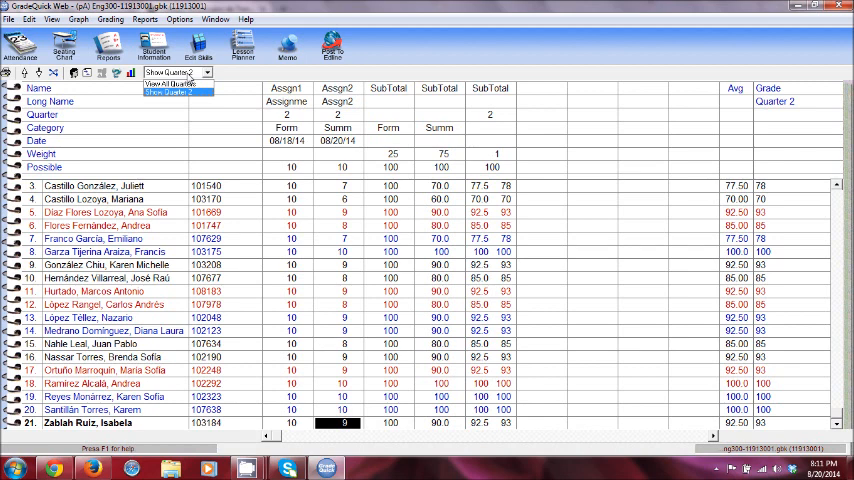
left_click(180, 84)
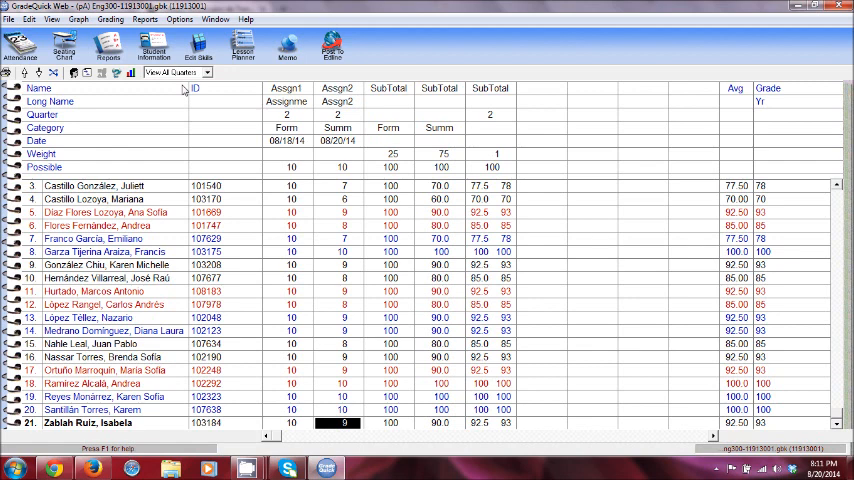
mouse_move(332, 45)
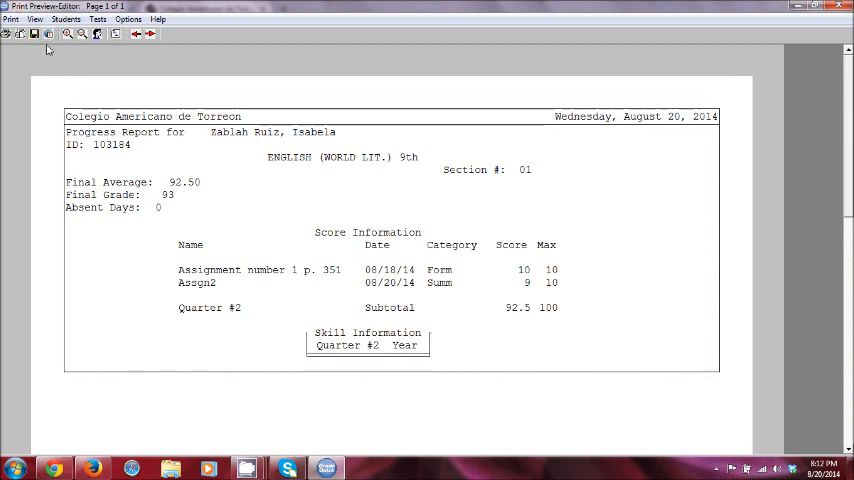
left_click(49, 34)
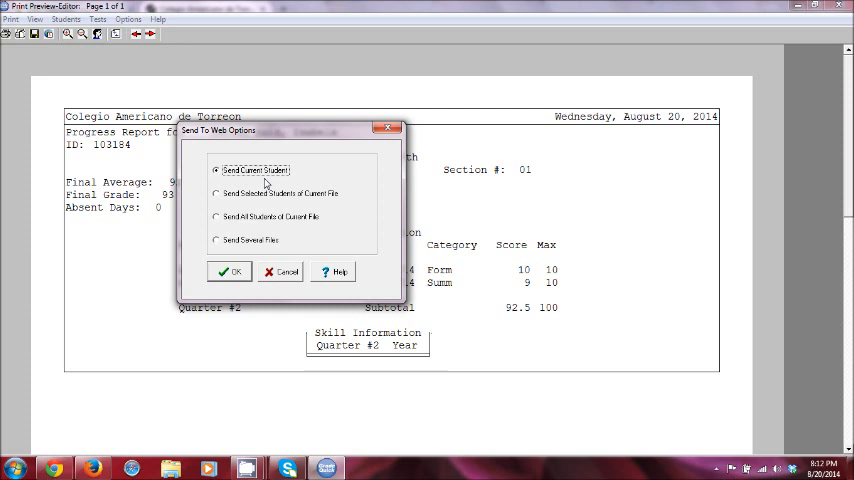
mouse_move(211, 276)
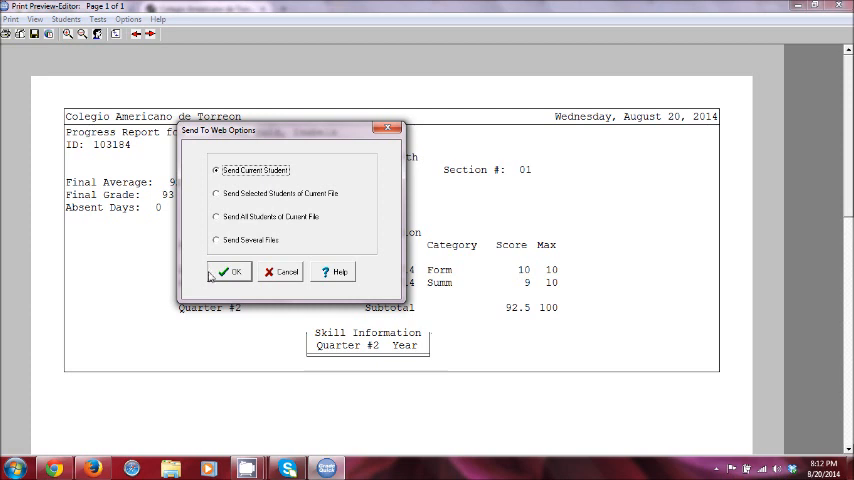
left_click(216, 240)
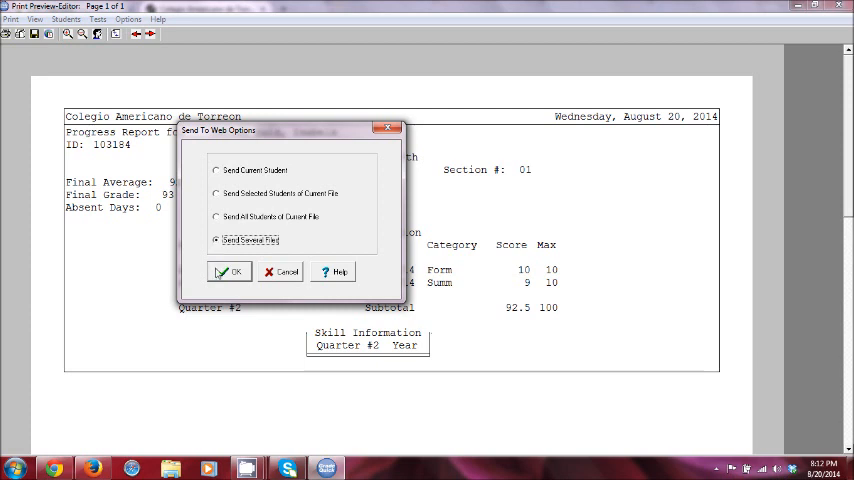
left_click(231, 272)
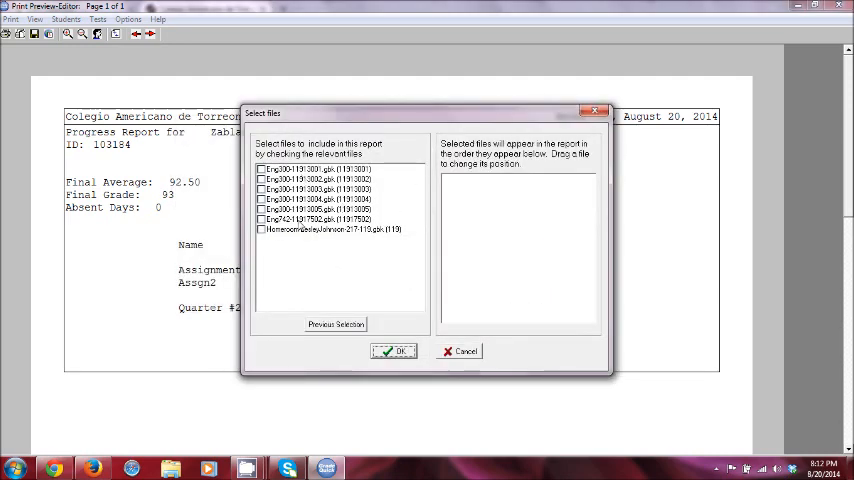
left_click(262, 168)
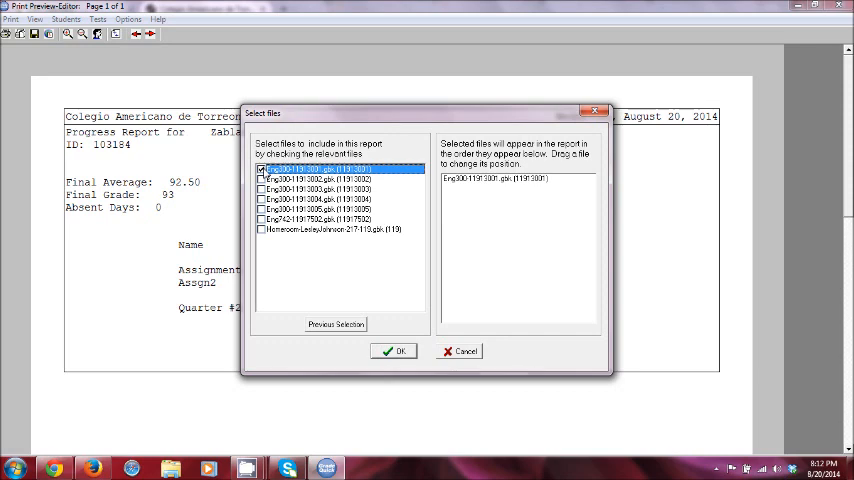
mouse_move(347, 351)
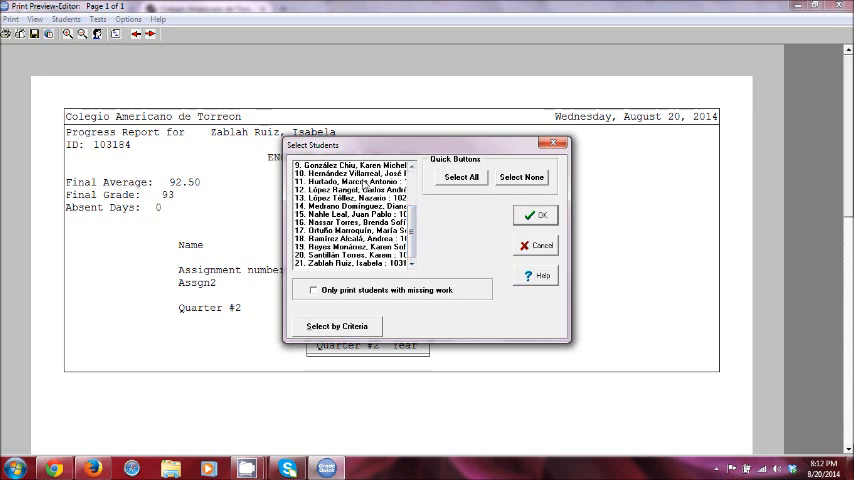
mouse_move(420, 250)
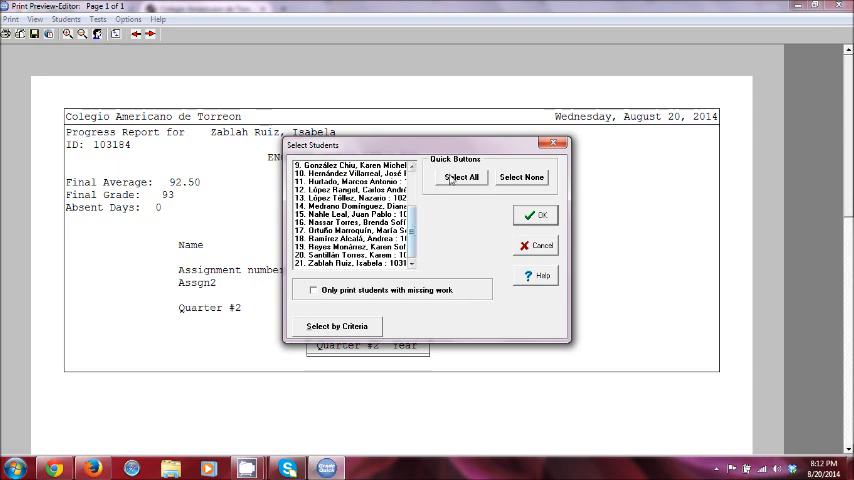
left_click(460, 177)
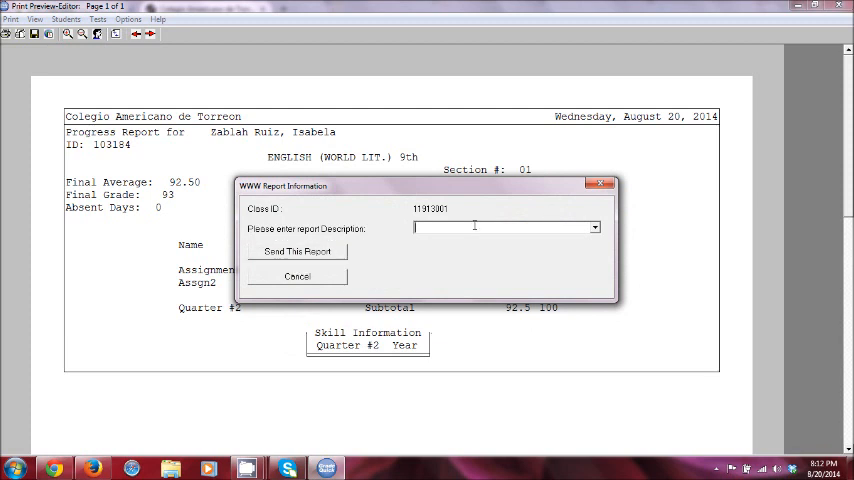
Describe the report as 'English9 Q1 Progress 8/20/2014', cancel the send and close Print Preview.
type("English")
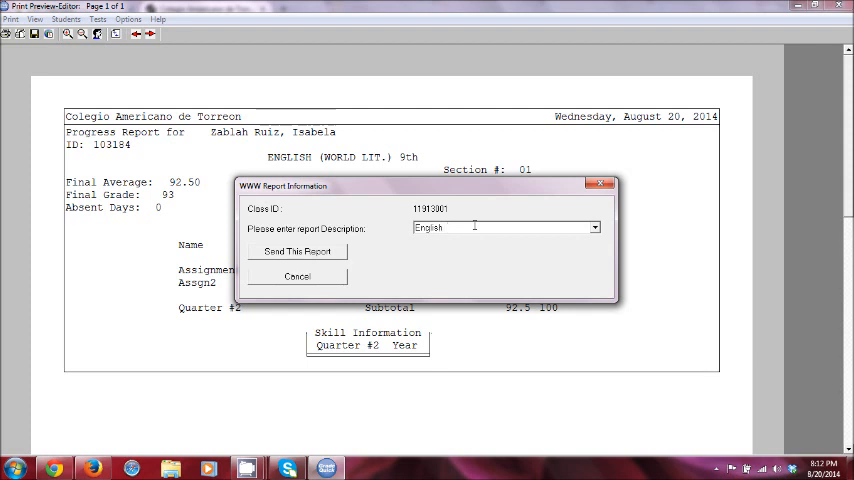
type("9")
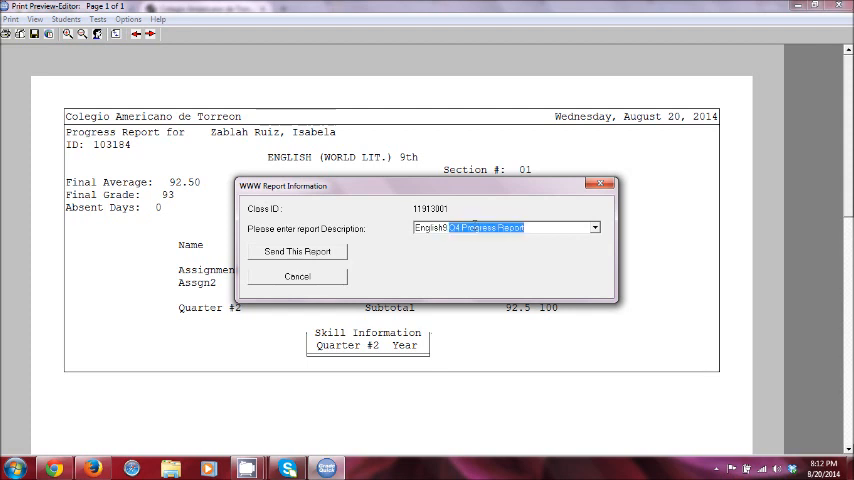
type("English9 Q1 Progress 8/20/")
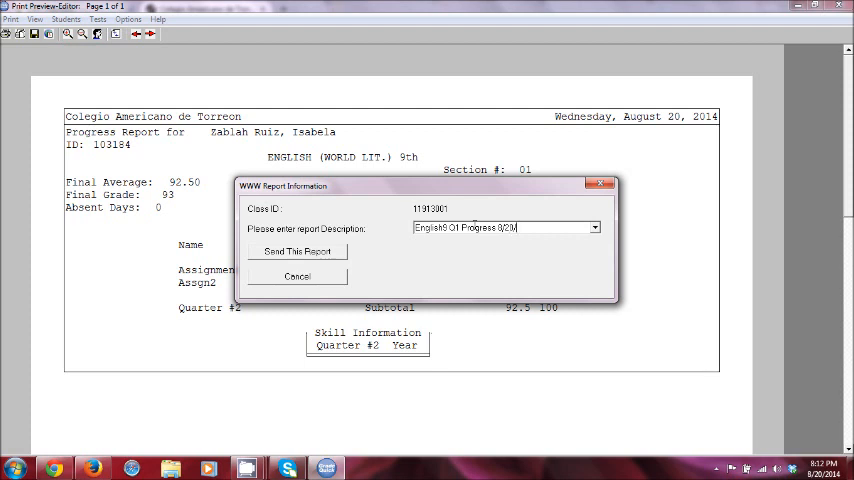
type("2014")
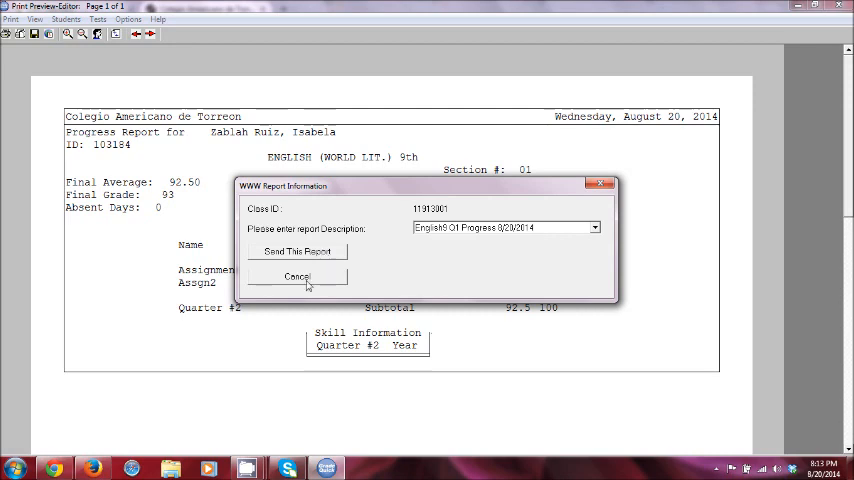
left_click(297, 277)
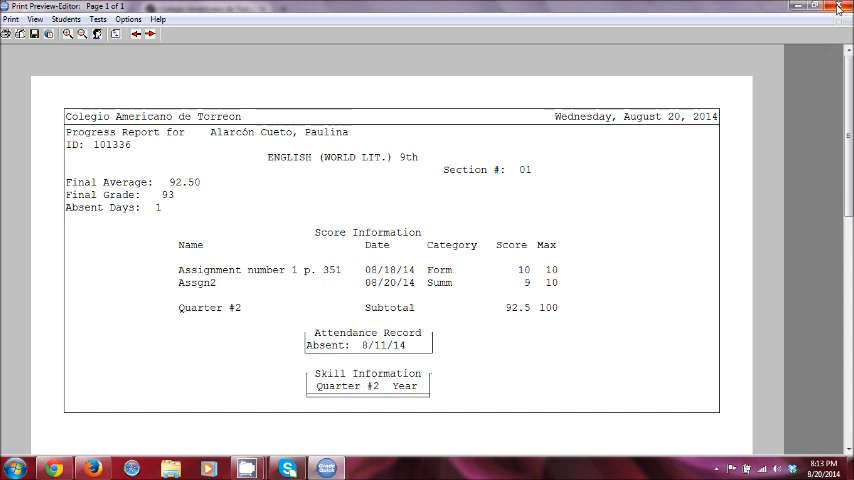
left_click(838, 7)
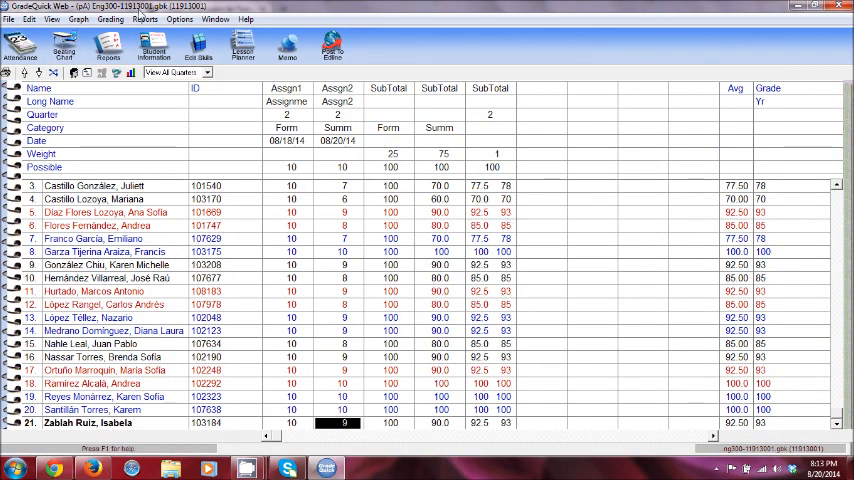
Send grades and skills to Administrator's Plus via File > Send, then dismiss the 'File was not sent' error.
left_click(10, 19)
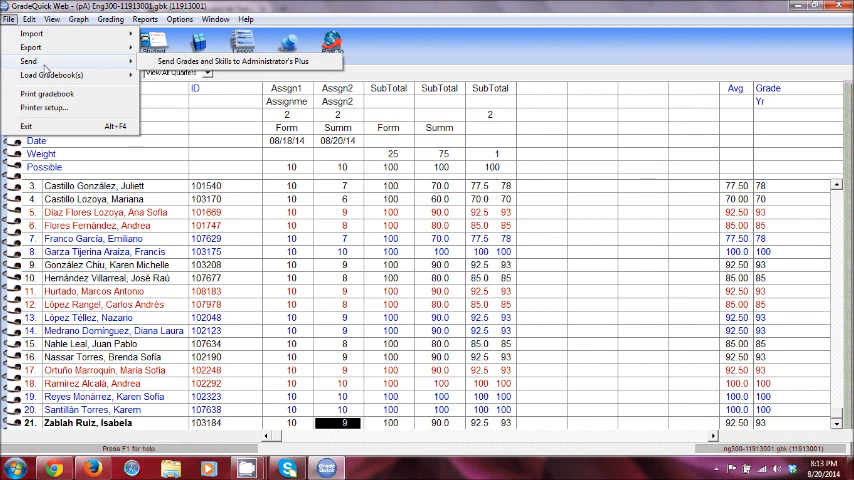
mouse_move(130, 67)
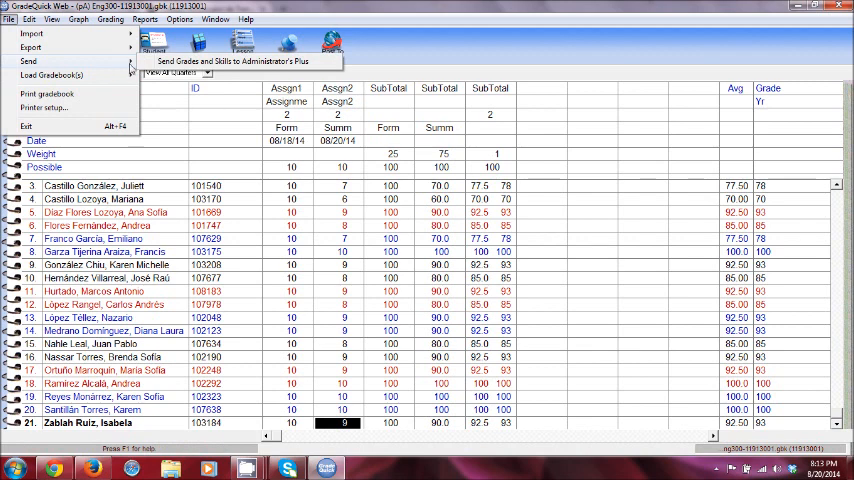
left_click(31, 61)
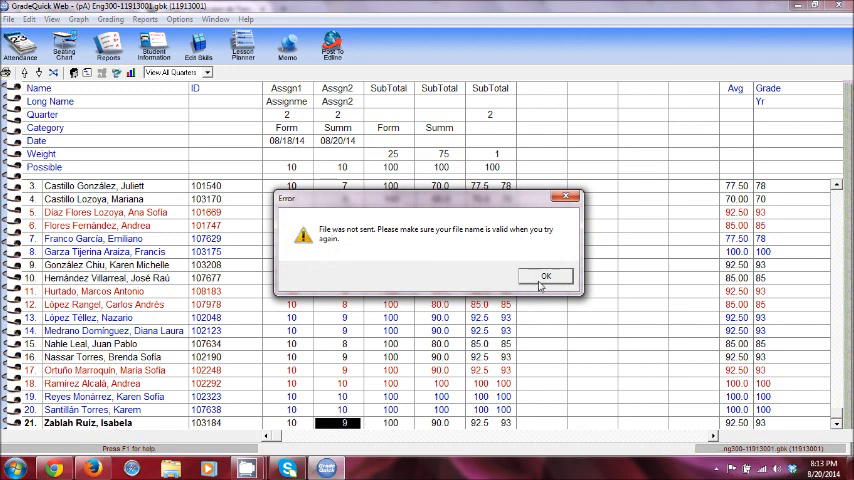
left_click(546, 276)
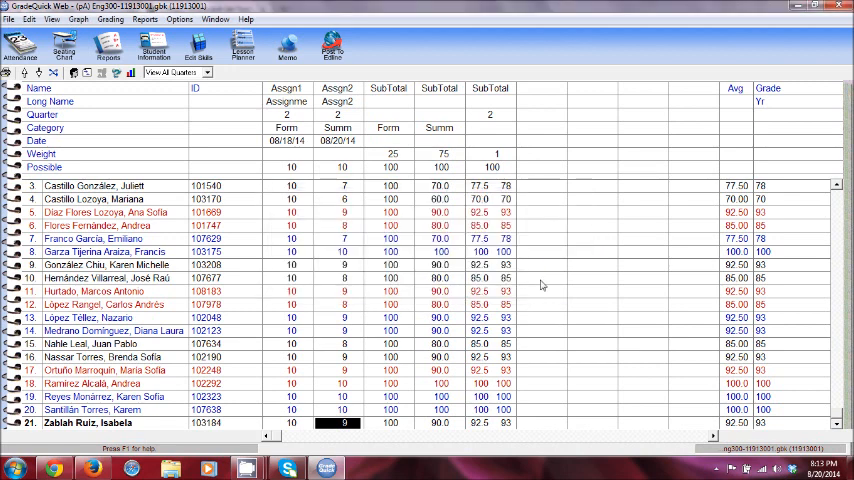